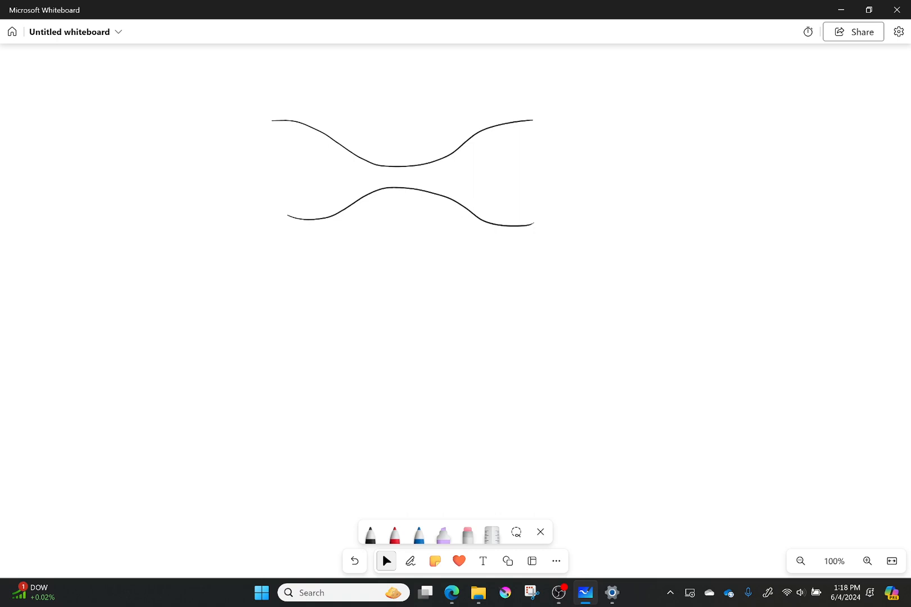
- Handwrite the area ratio Ae/At = 10.25 to the right of the nozzle
left_click(410, 561)
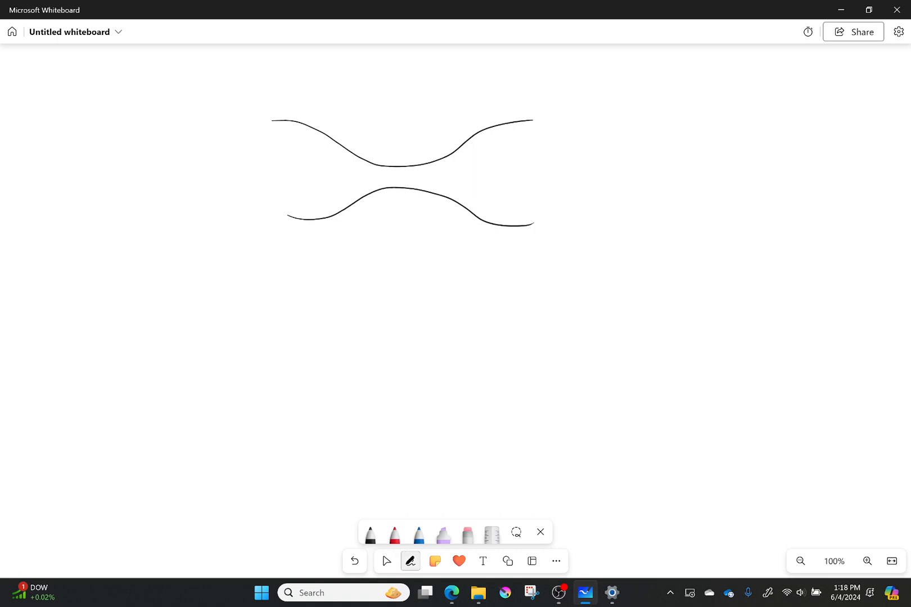
left_click_drag(584, 151, 609, 180)
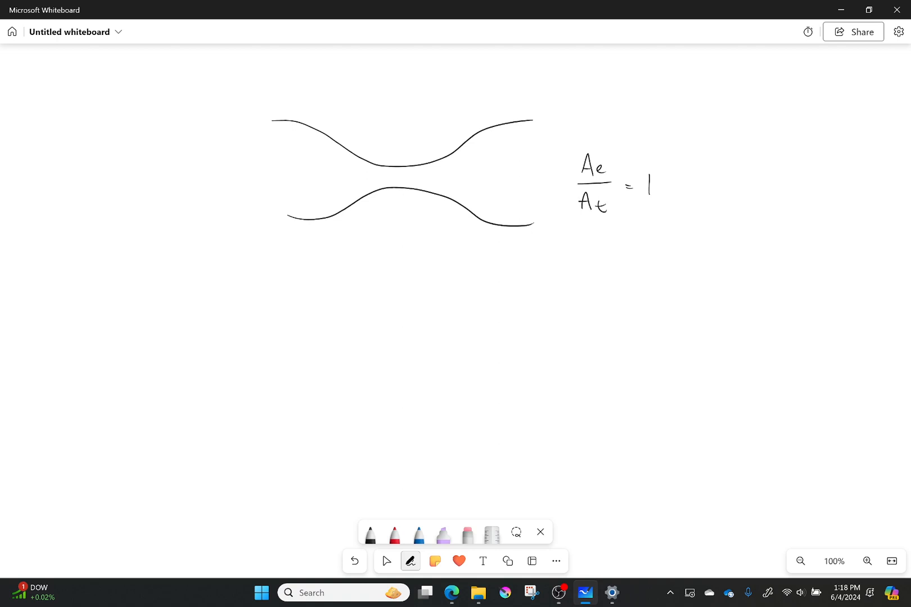
left_click_drag(652, 186, 708, 185)
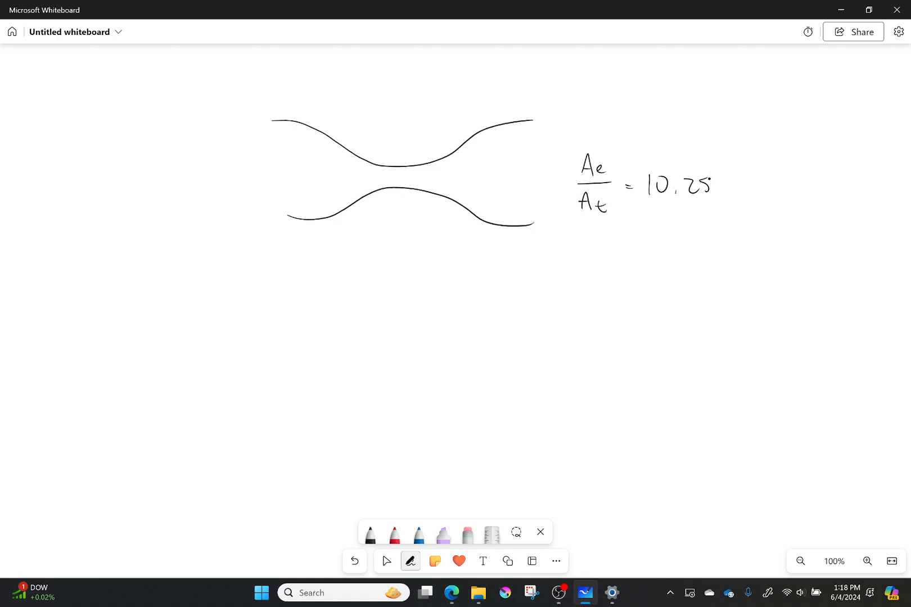
- Handwrite the inlet conditions 5 atm with a flow arrow and 600°R
left_click(386, 562)
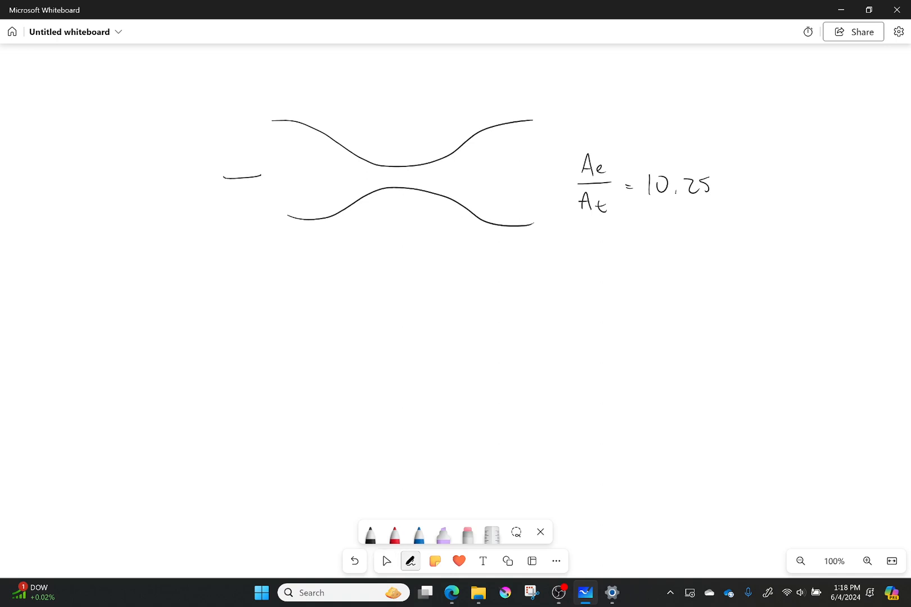
left_click_drag(204, 146, 255, 178)
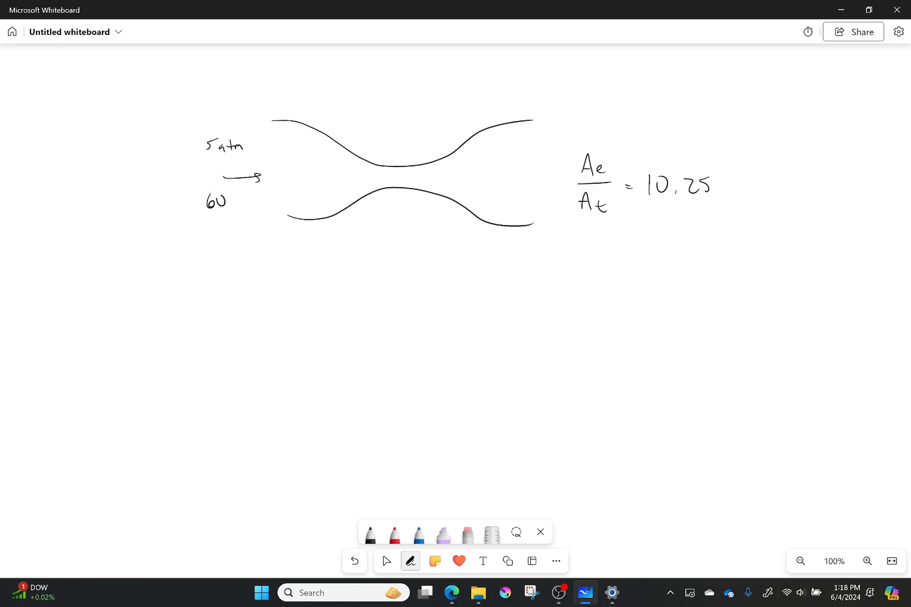
left_click_drag(224, 200, 254, 192)
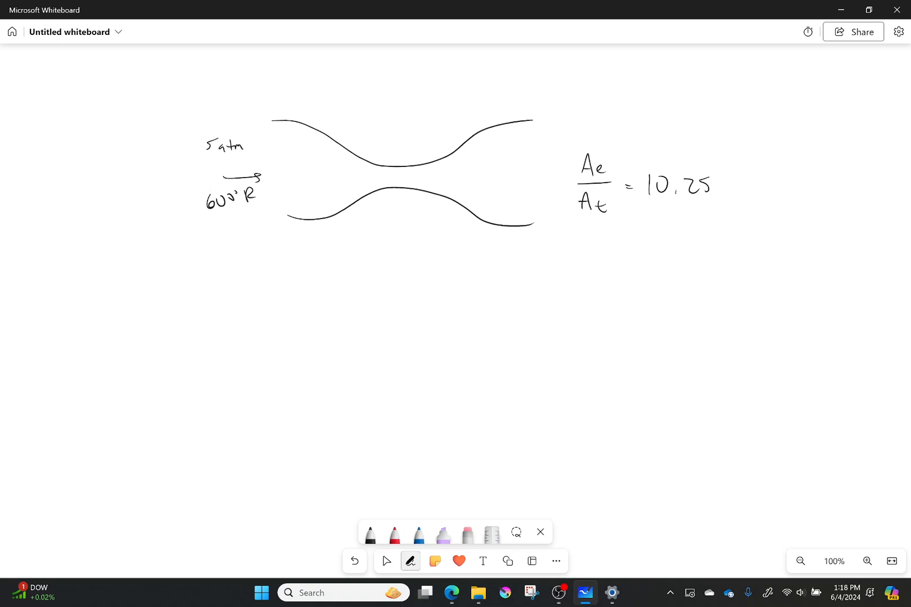
- Mark the nozzle exit plane with a vertical line
left_click(386, 561)
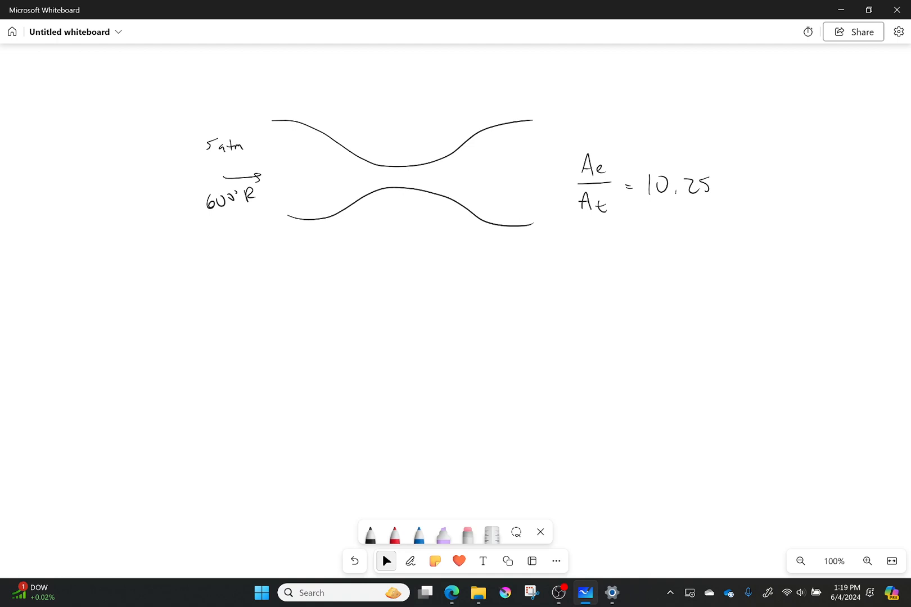
left_click_drag(530, 122, 530, 223)
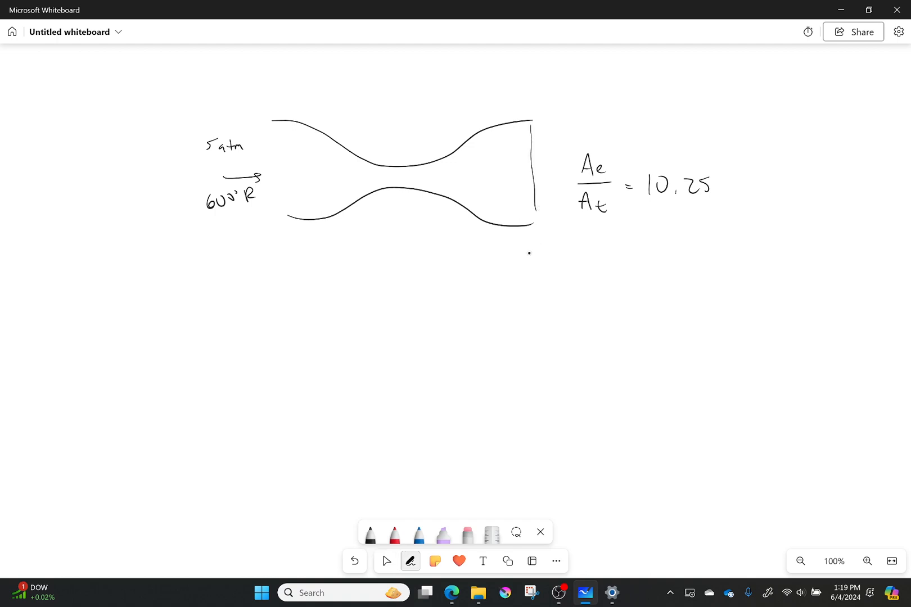
left_click_drag(527, 249, 530, 288)
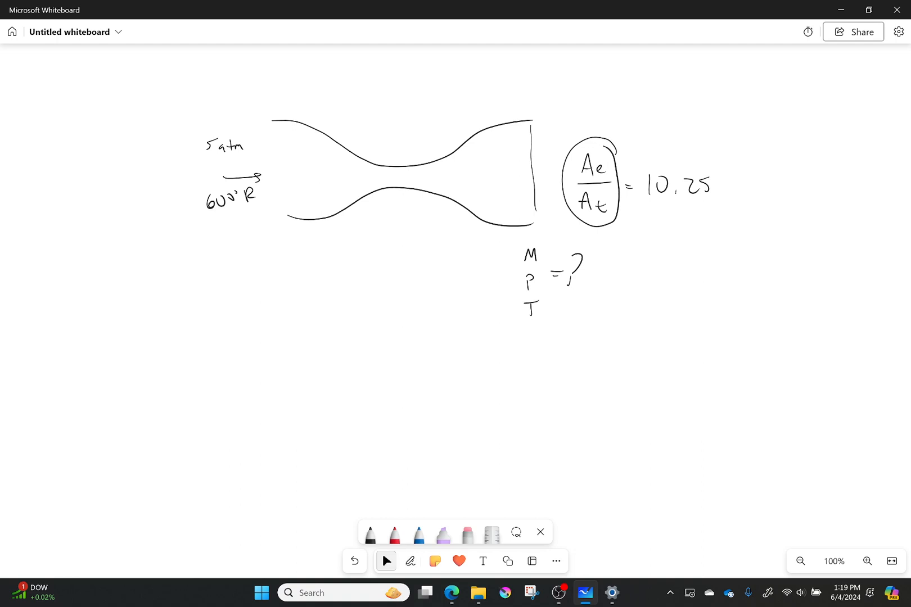
- Handwrite Ae/A* = 10.25 under the sonic-throat note At = A*
left_click(410, 562)
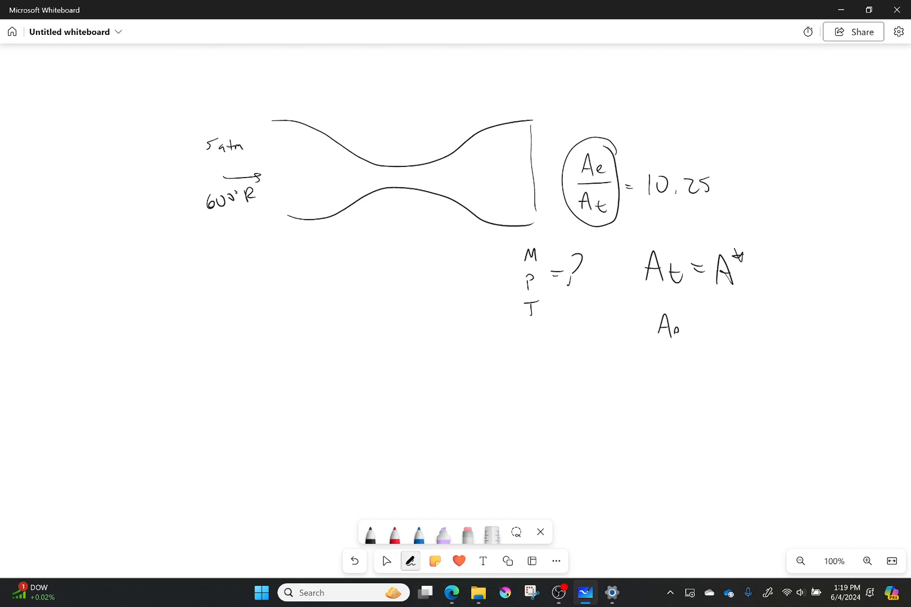
left_click_drag(668, 317, 682, 360)
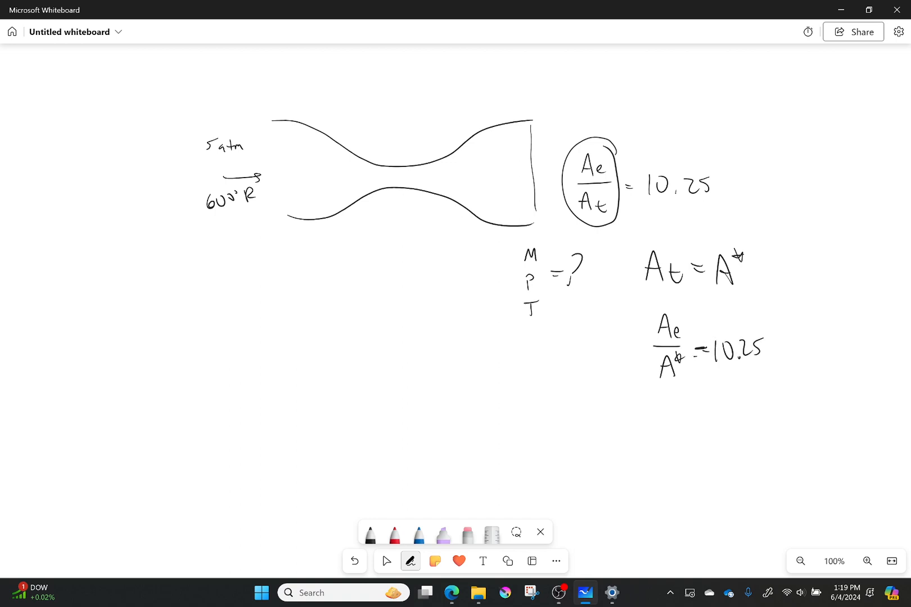
left_click(385, 561)
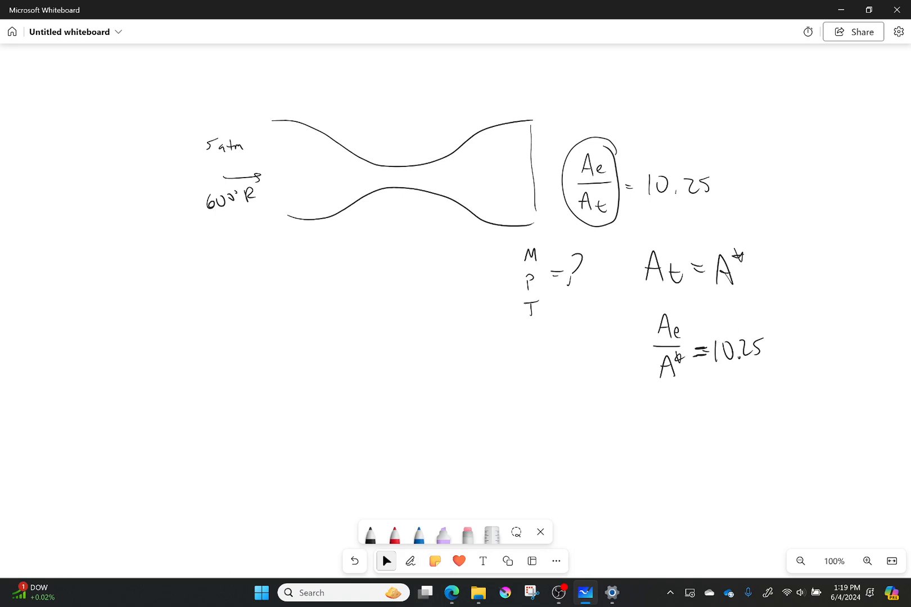
mouse_move(532, 379)
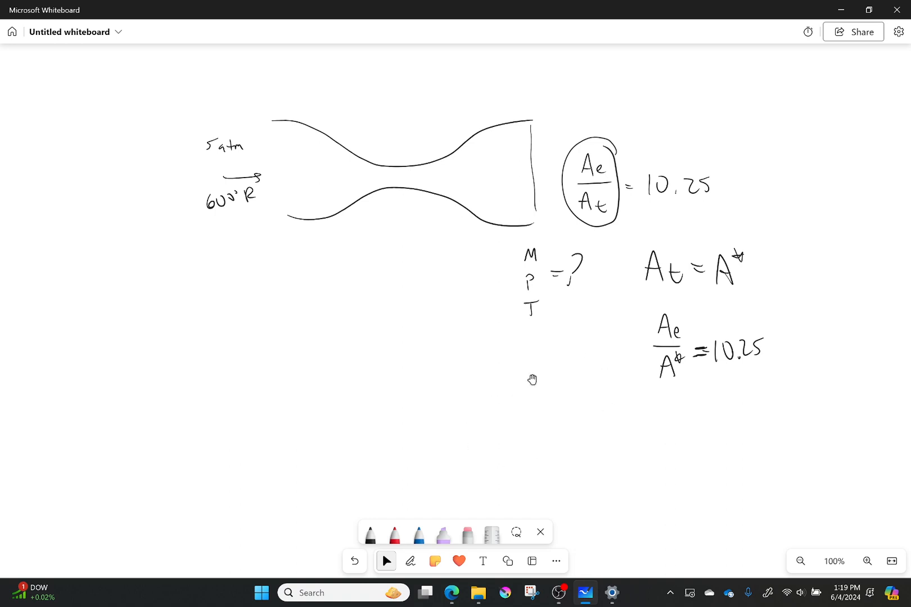
mouse_move(655, 386)
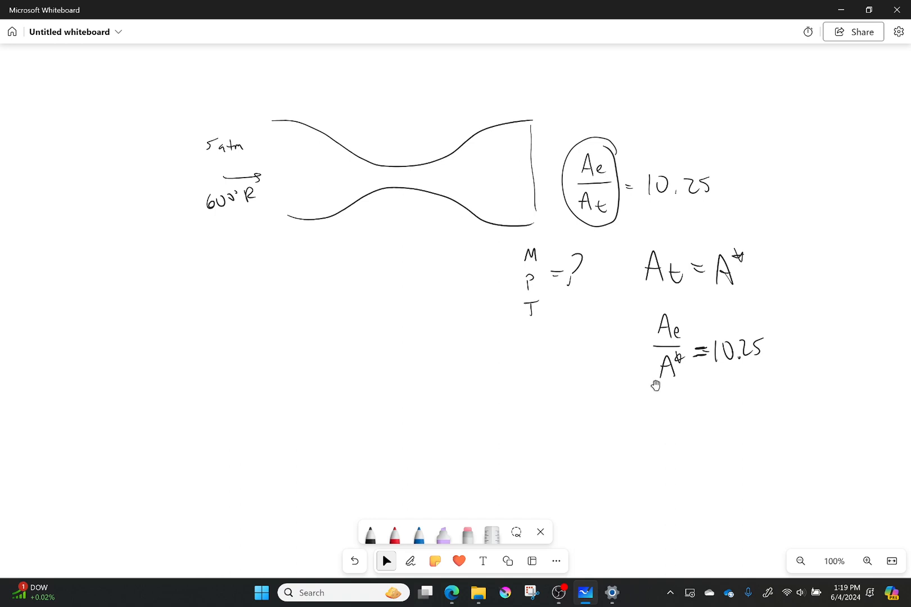
mouse_move(450, 592)
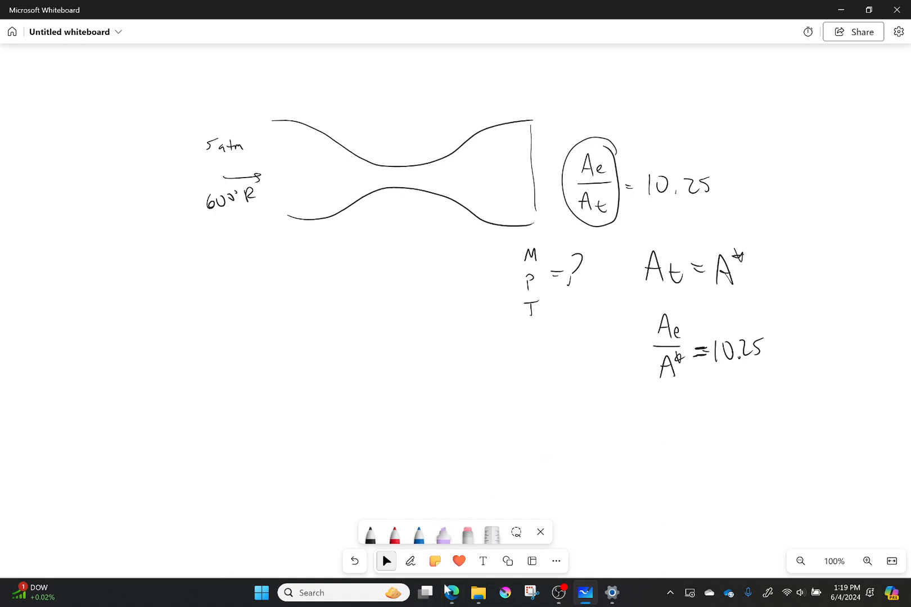
mouse_move(450, 593)
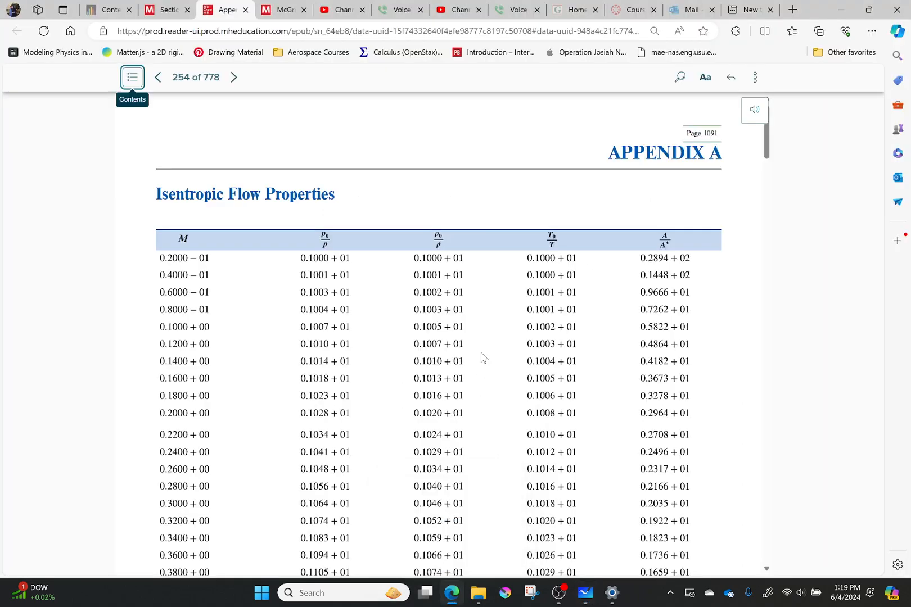
mouse_move(663, 219)
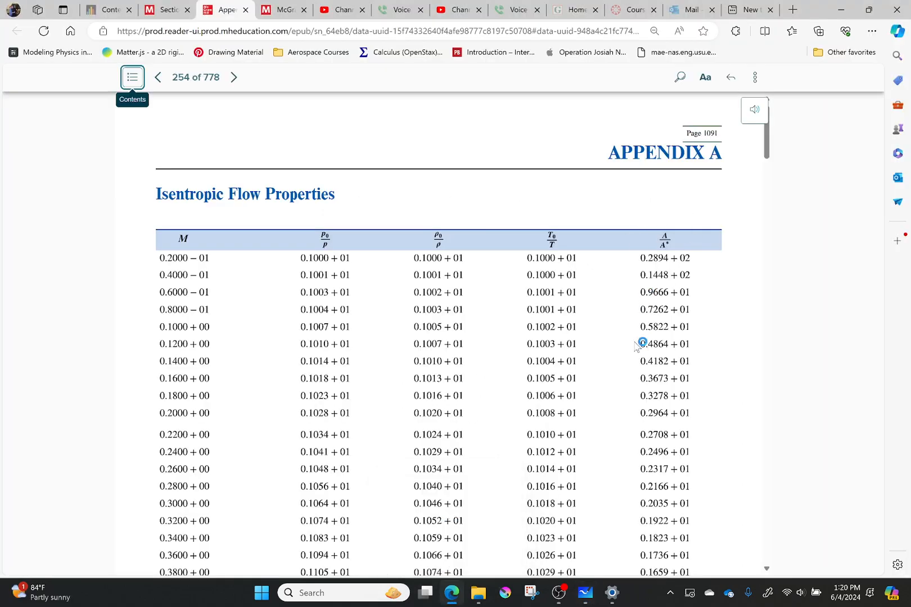
mouse_move(633, 357)
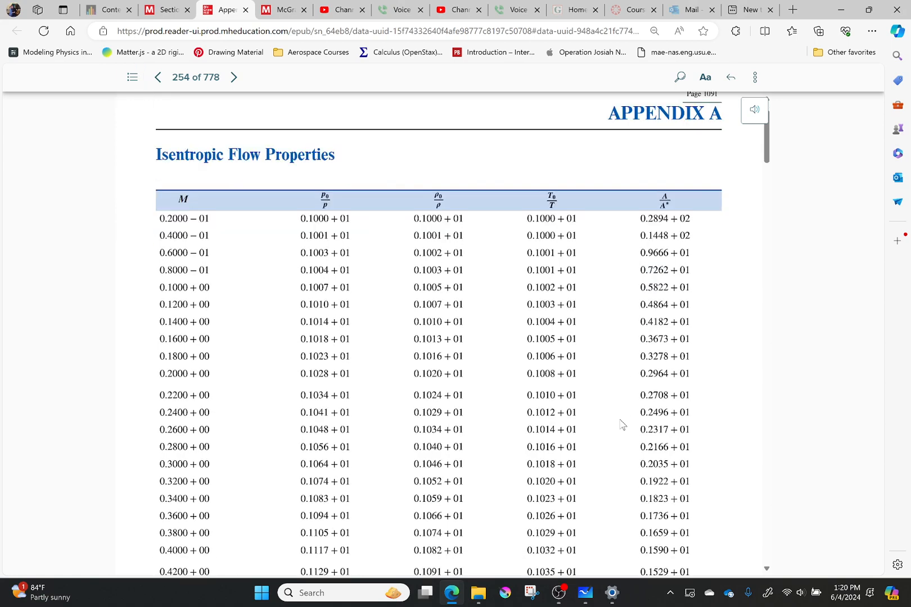
- Scroll the isentropic flow table down through the Mach rows near 1.0
scroll("down", 3)
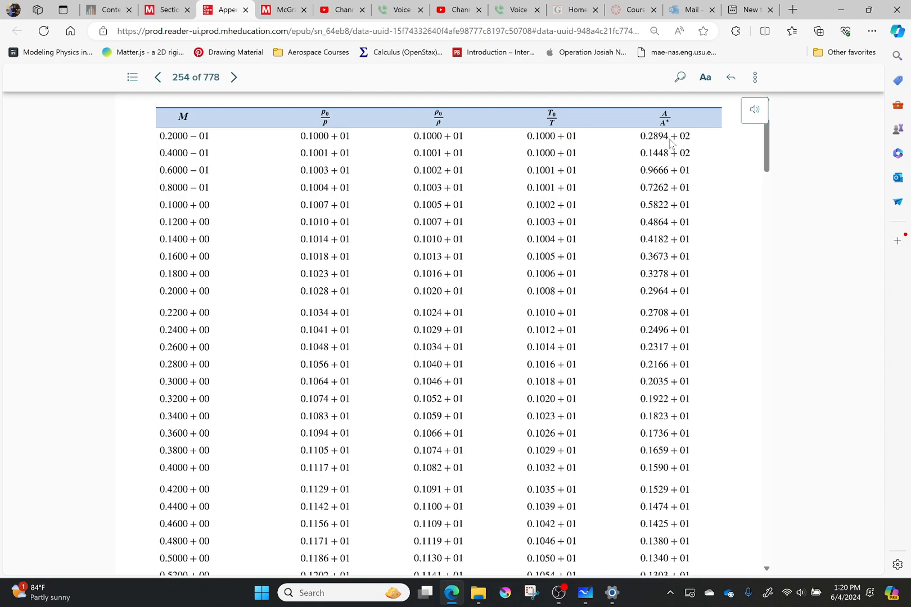
scroll("down", 3)
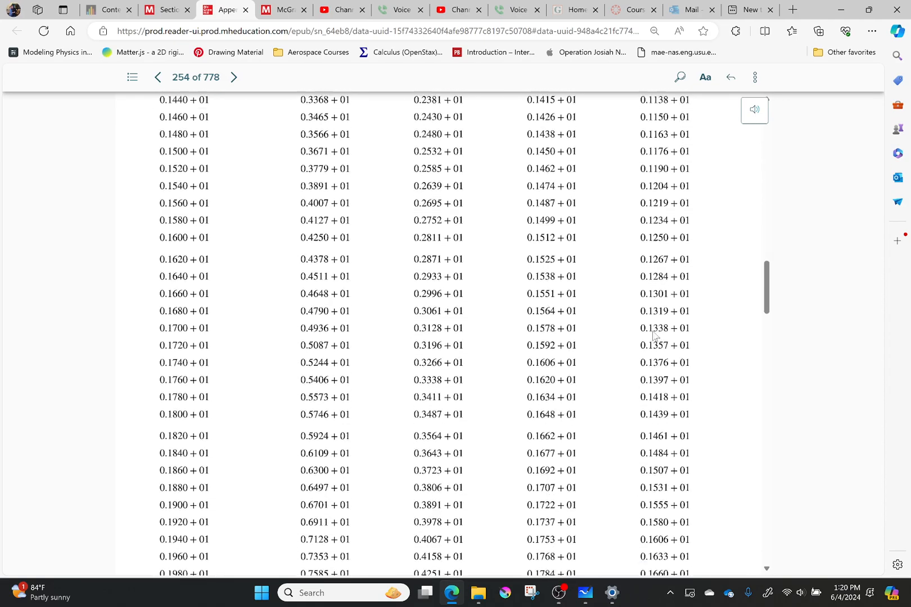
scroll("down", 3)
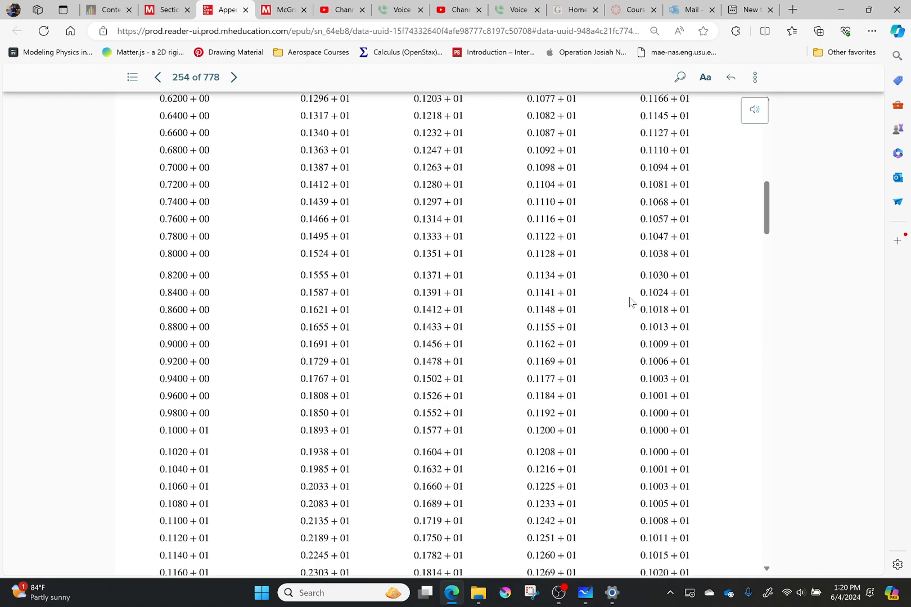
scroll("down", 3)
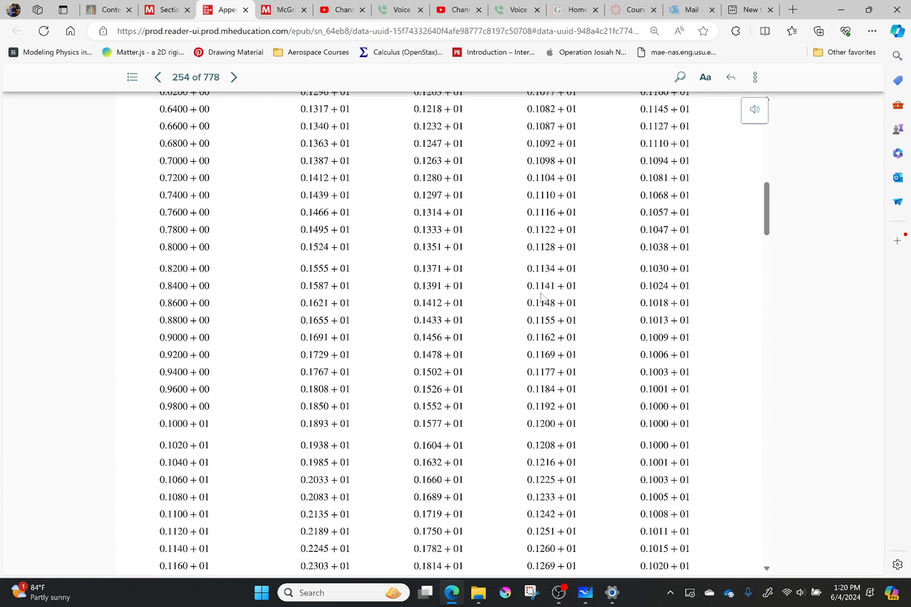
mouse_move(203, 288)
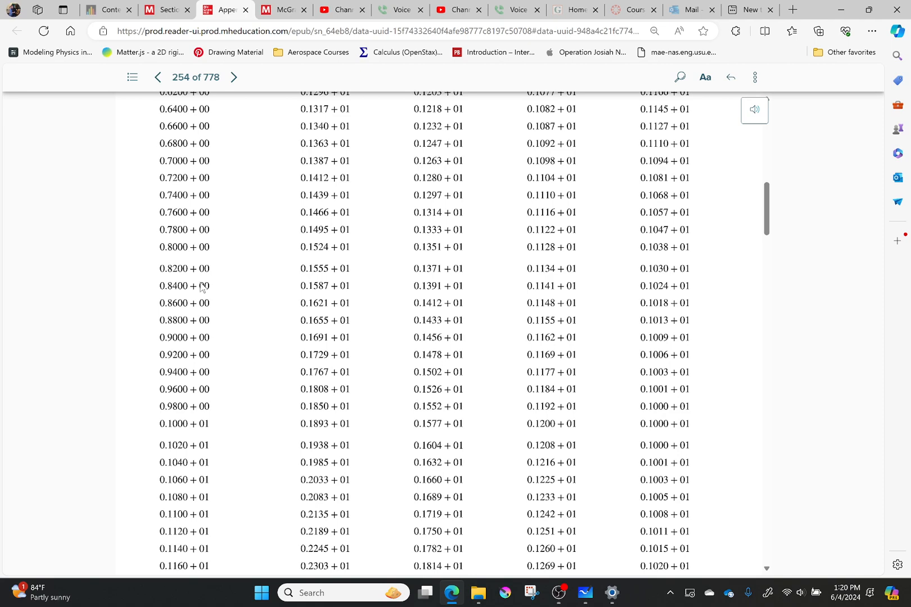
mouse_move(241, 380)
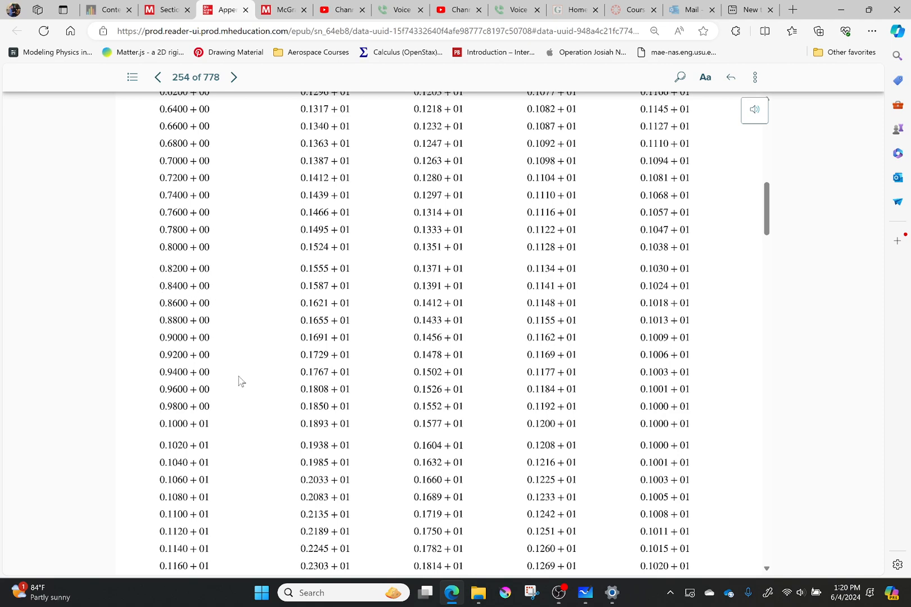
- Scroll the table down to the supersonic rows around Mach 3.95 and 4.00
scroll("down", 3)
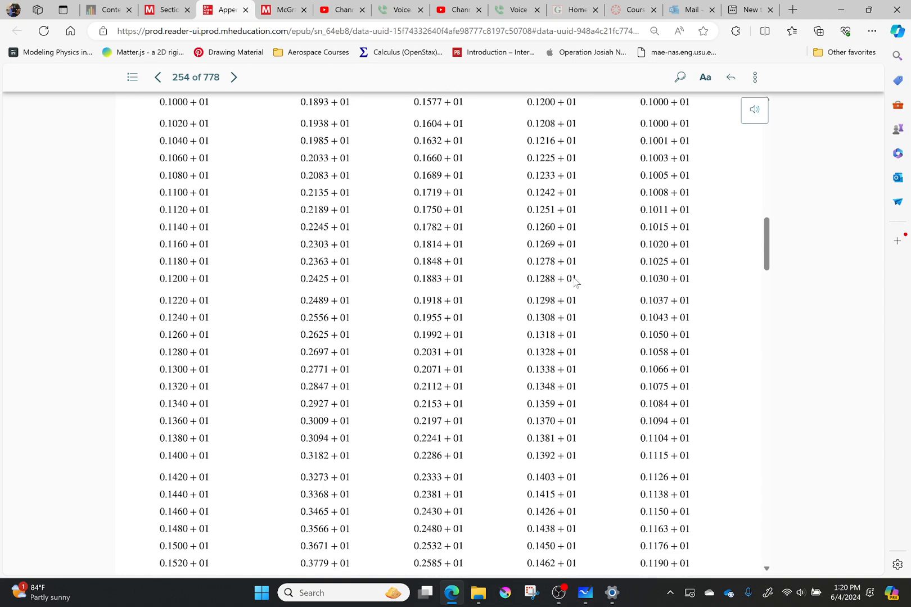
mouse_move(641, 268)
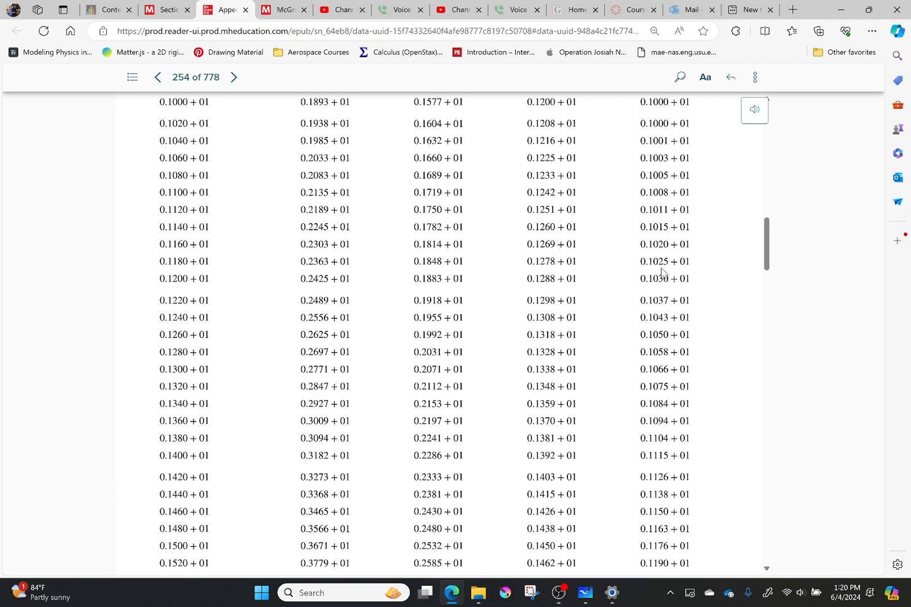
scroll("down", 3)
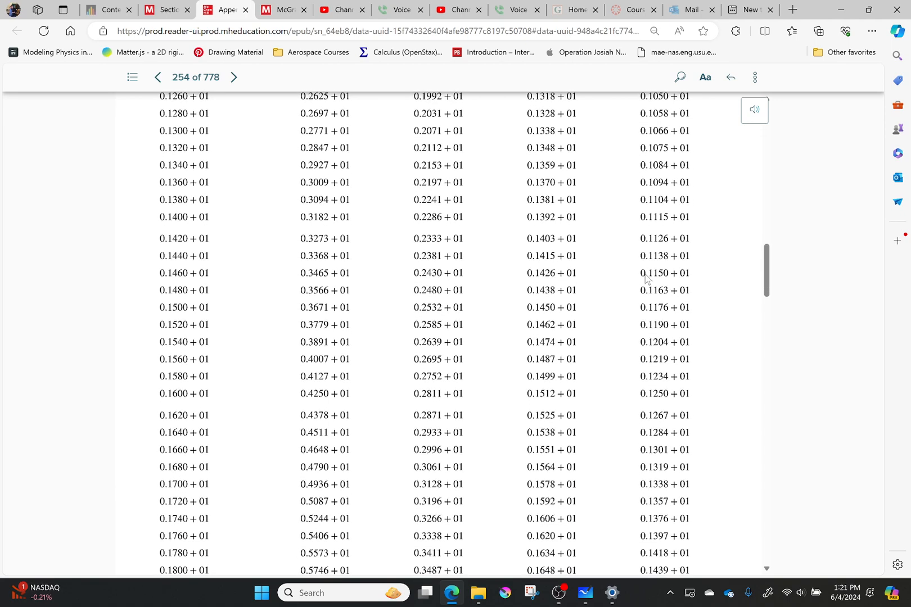
scroll("down", 3)
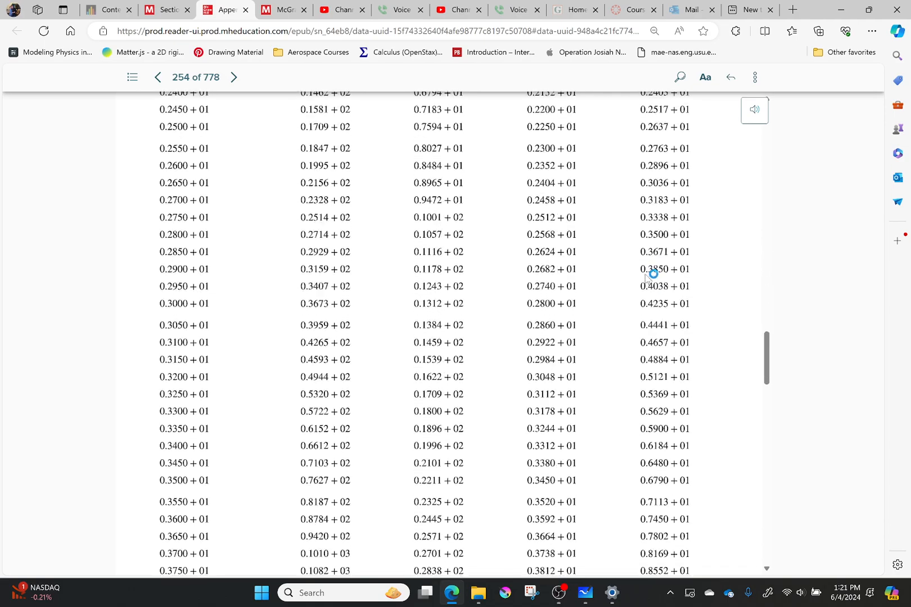
scroll("down", 3)
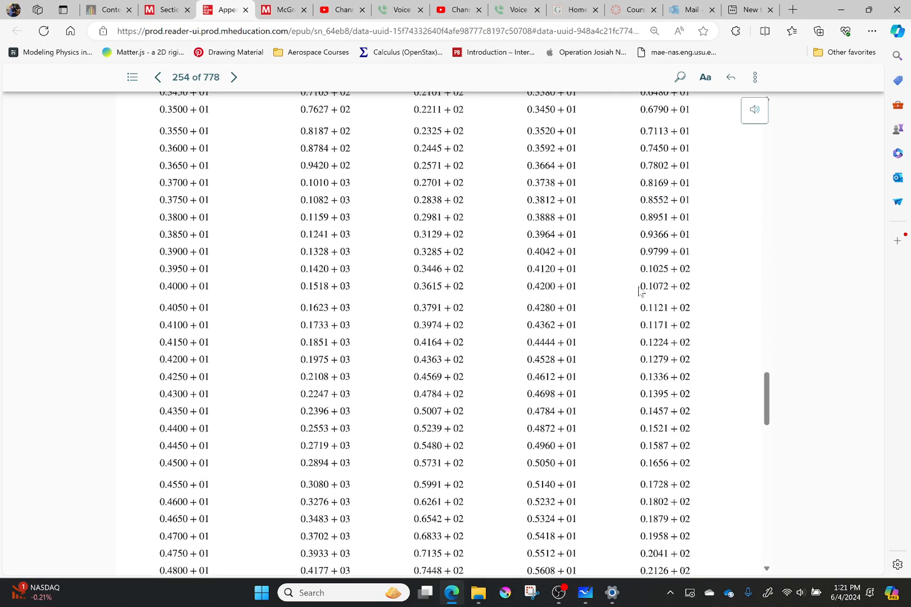
mouse_move(659, 278)
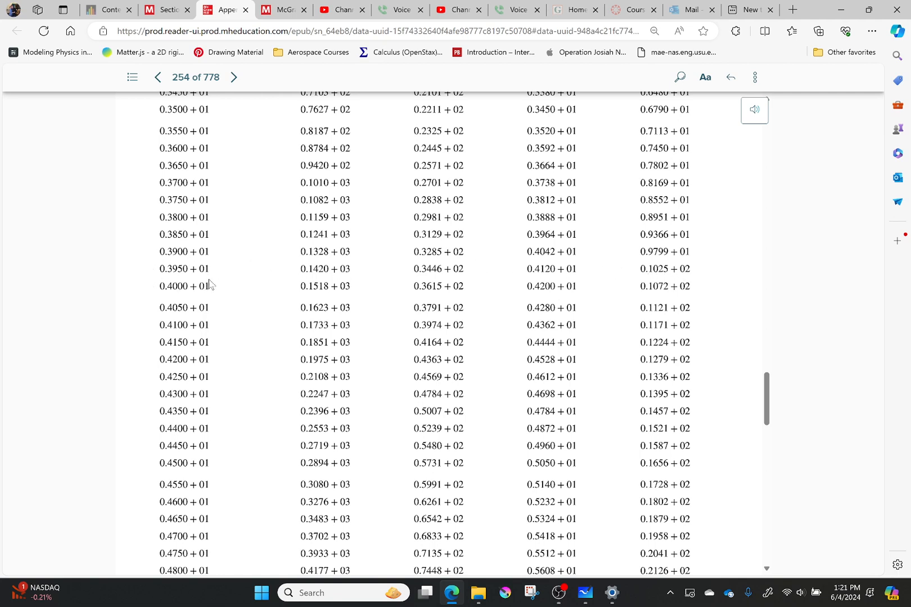
mouse_move(522, 473)
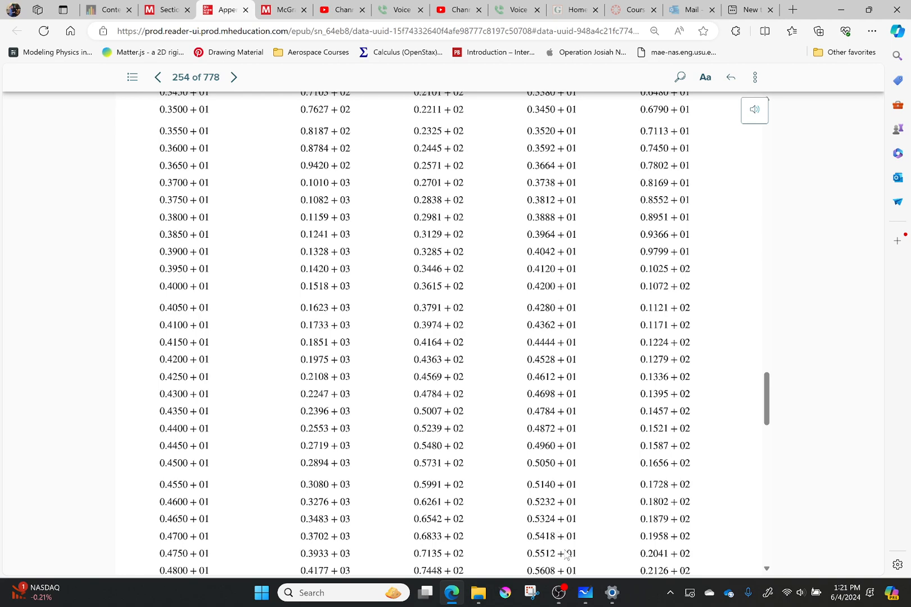
- Handwrite Appendix A, Ae/A* supersonic and M:3.95 below the area ratio
left_click(585, 593)
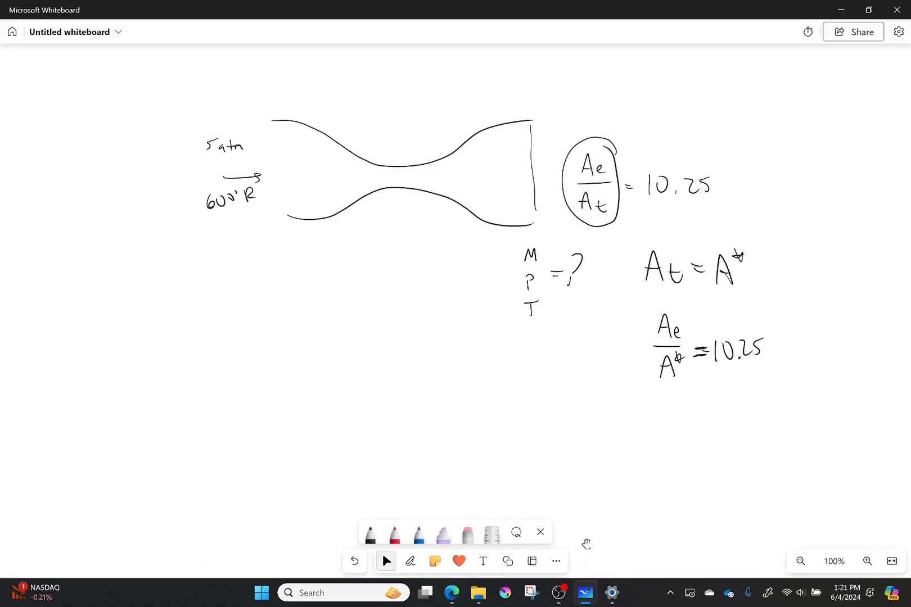
left_click(409, 561)
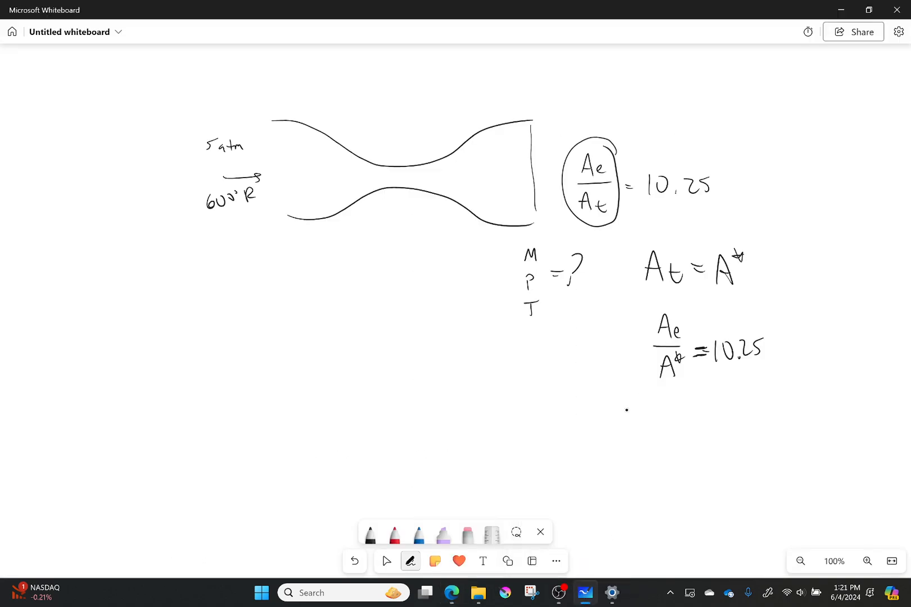
left_click_drag(613, 419, 665, 418)
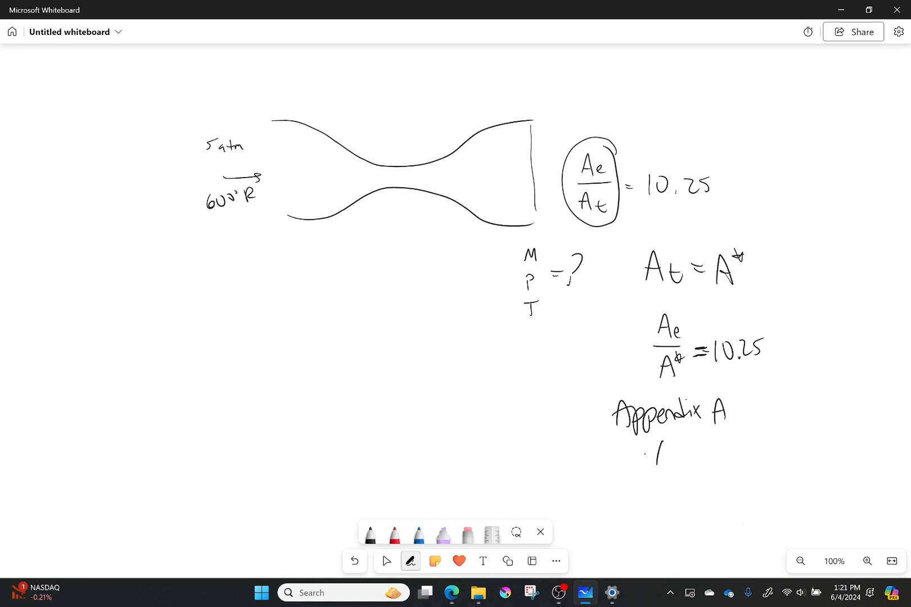
left_click_drag(662, 459, 687, 494)
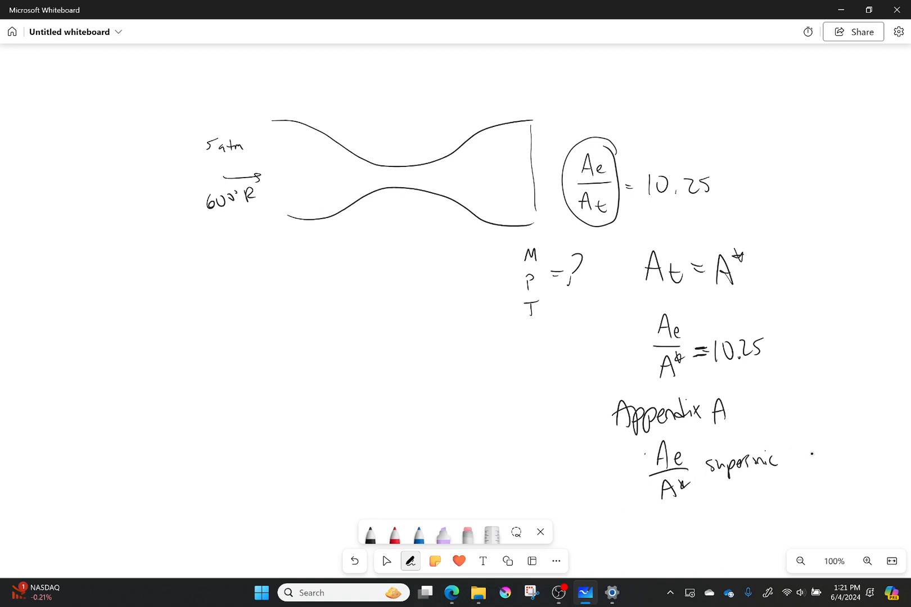
type("M:3.95")
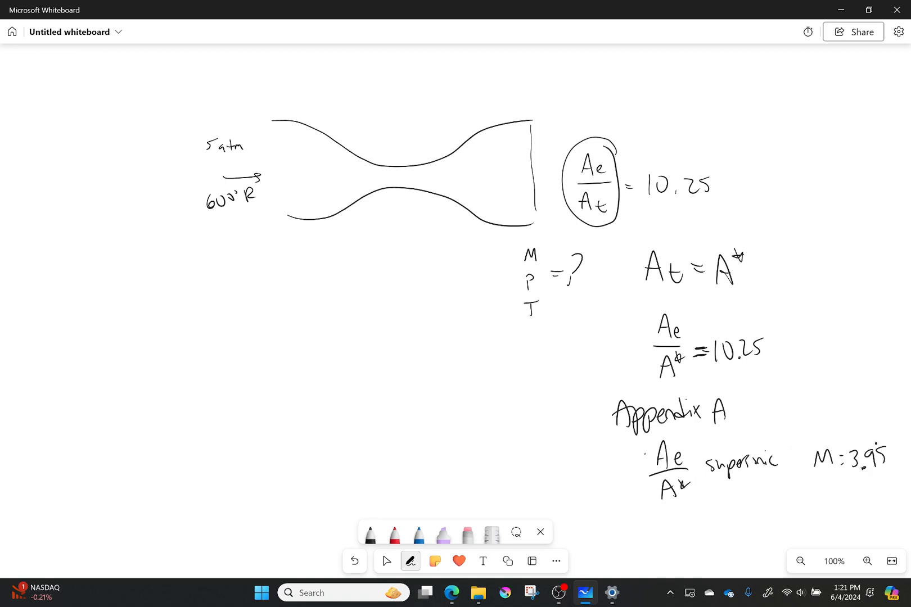
left_click(386, 562)
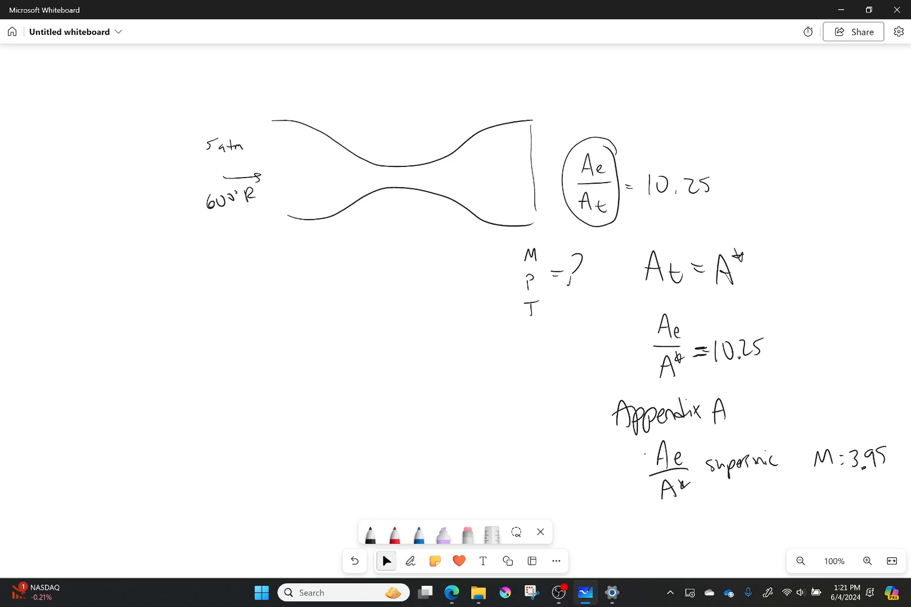
- Handwrite blank Po/Pe = and To/Te = ratios at the left below the inlet conditions
left_click_drag(209, 273, 230, 297)
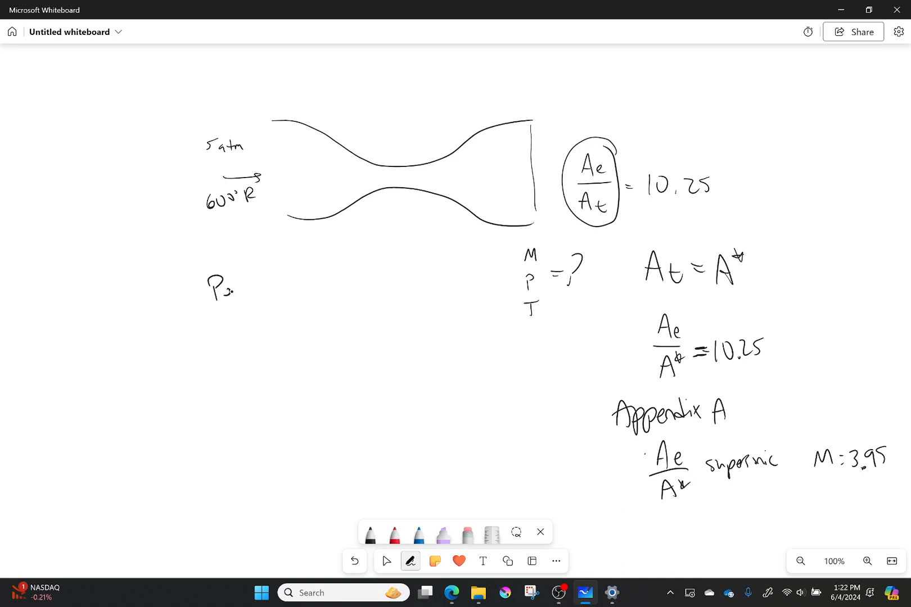
left_click_drag(226, 303, 233, 337)
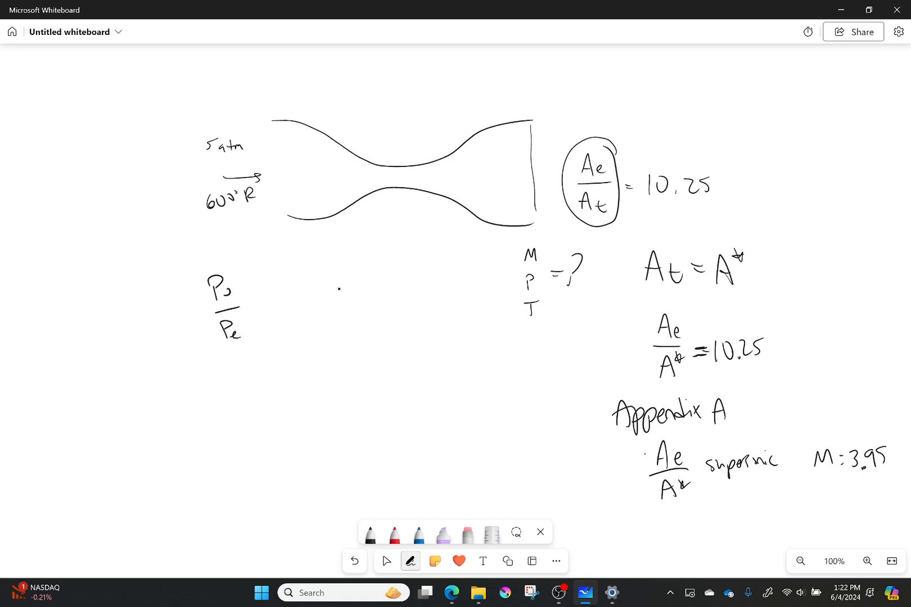
left_click_drag(334, 284, 360, 338)
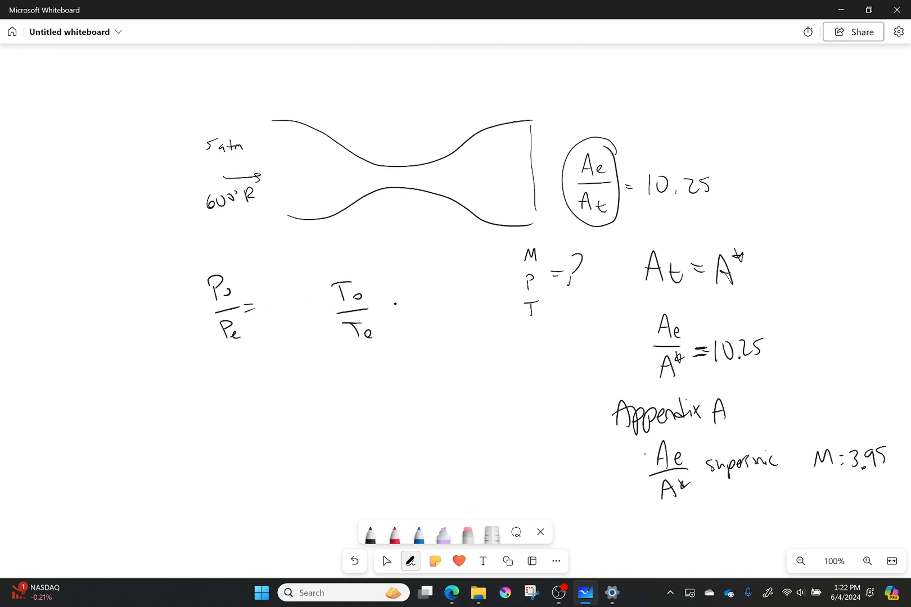
left_click(385, 562)
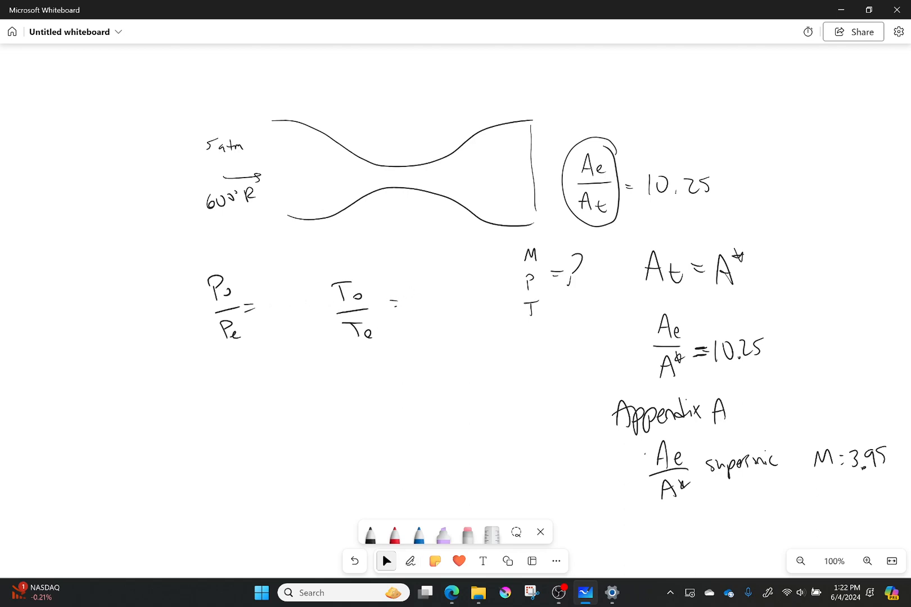
- Switch back to the isentropic table in Edge at the Mach 3.95 row
left_click(451, 594)
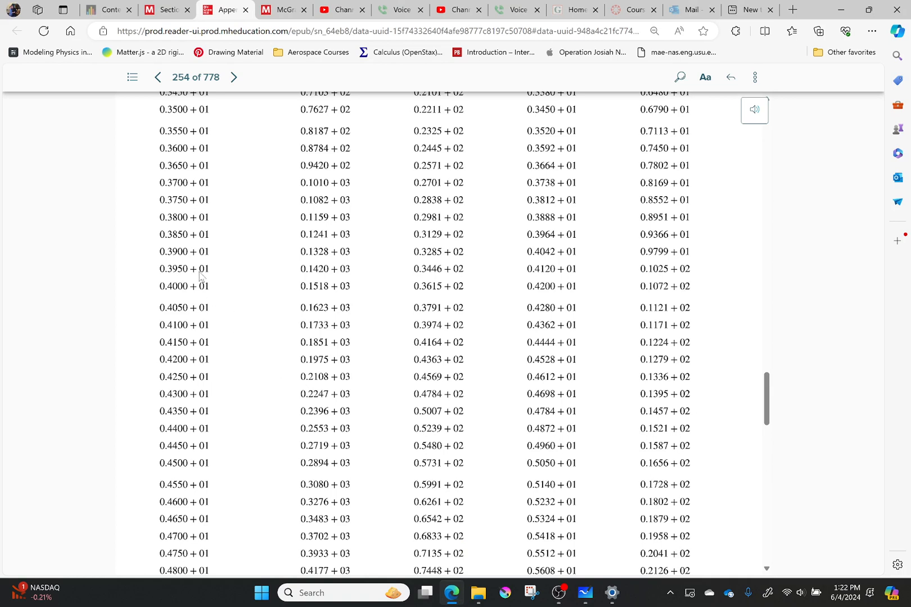
mouse_move(354, 277)
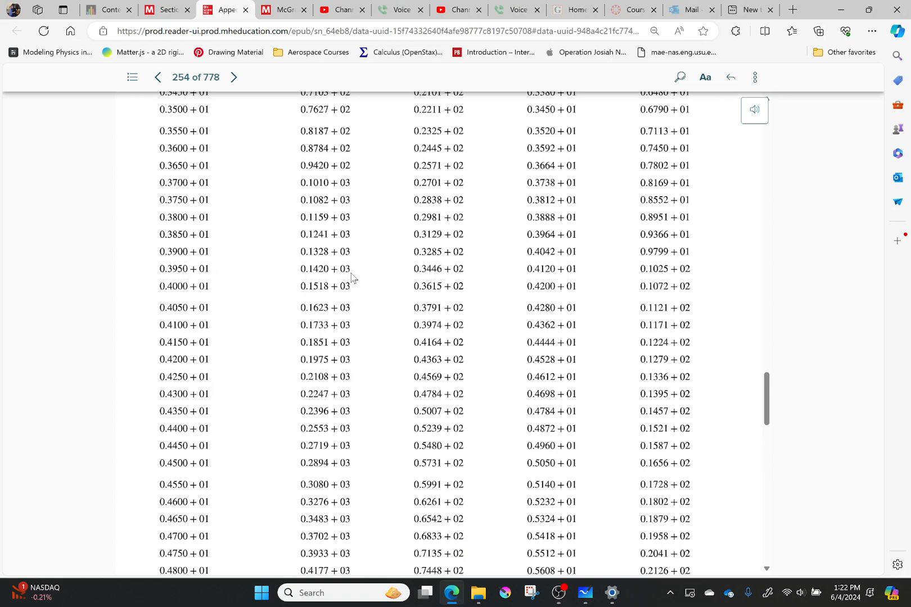
mouse_move(325, 283)
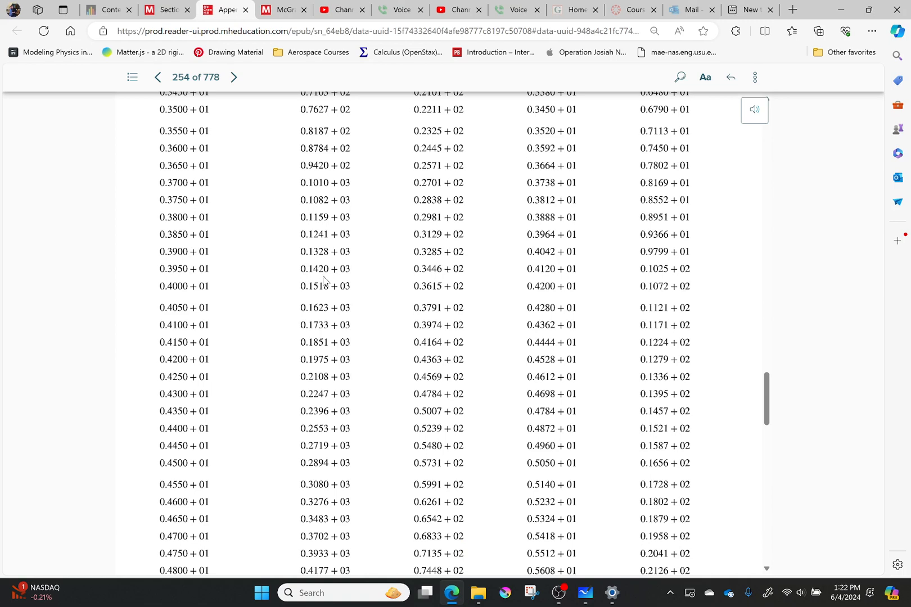
mouse_move(559, 281)
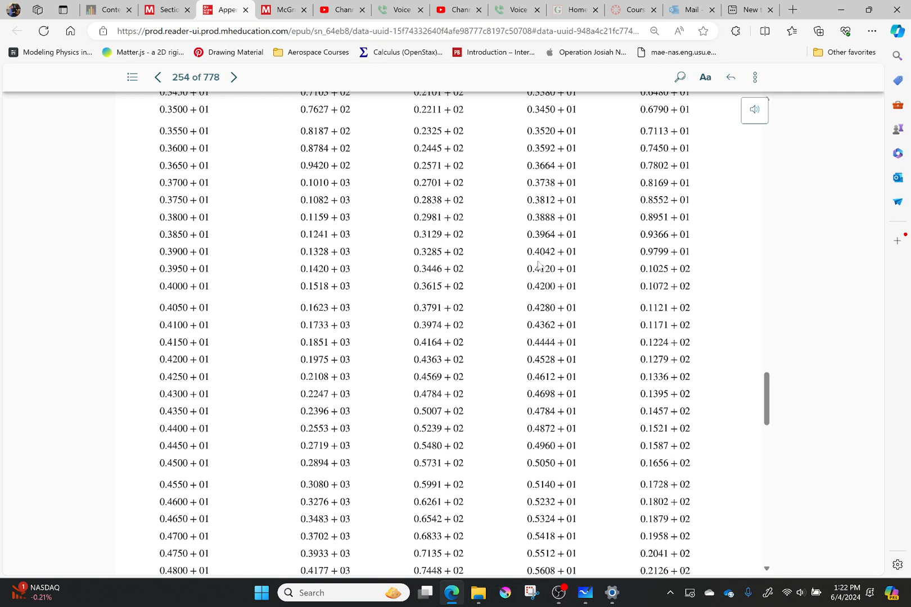
mouse_move(360, 279)
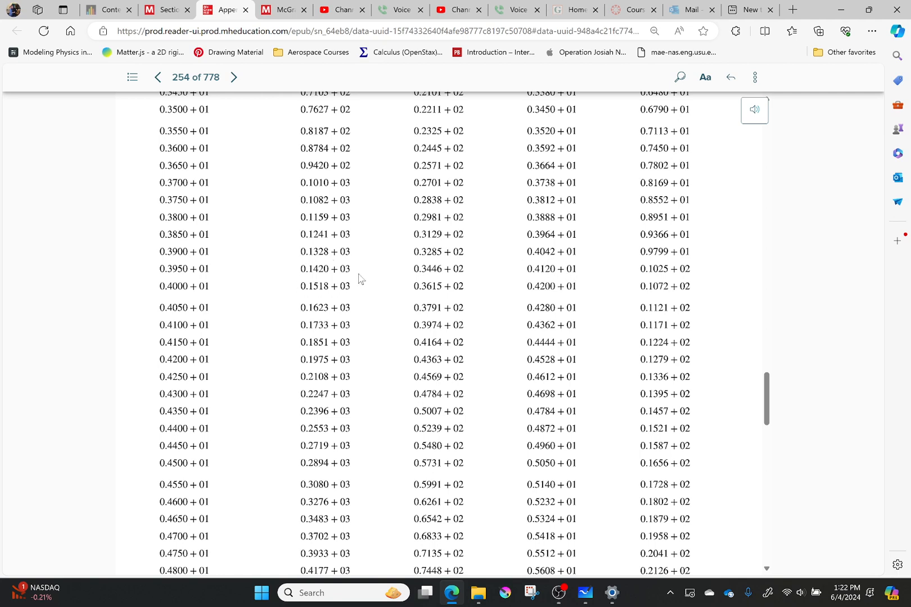
mouse_move(562, 308)
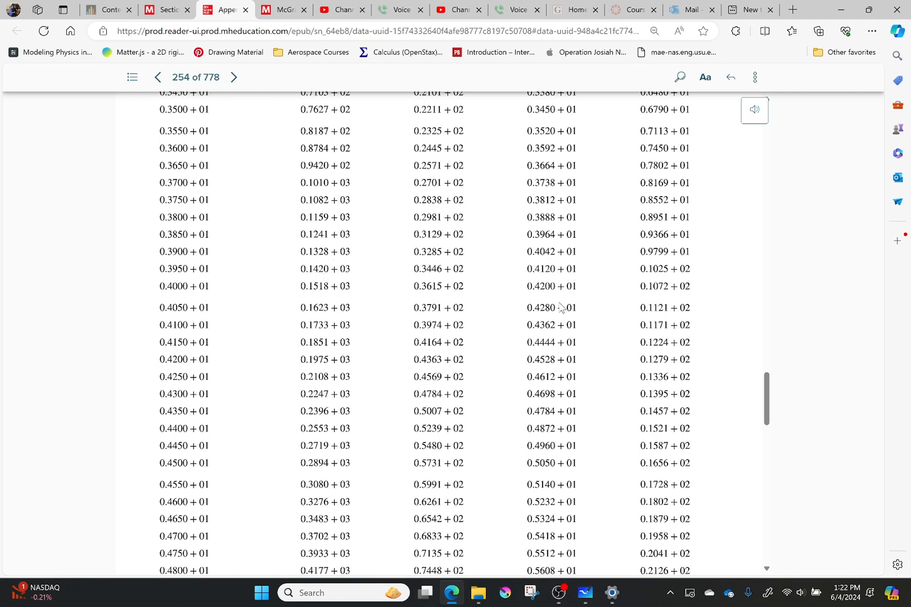
- Handwrite Reservoir = stationary = stagnation beside the inlet conditions
left_click(583, 593)
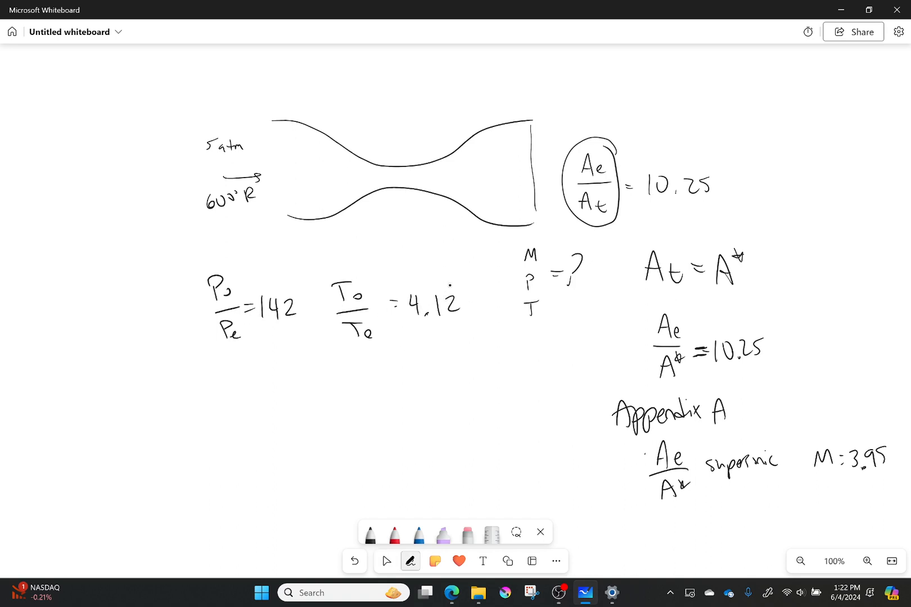
left_click(386, 561)
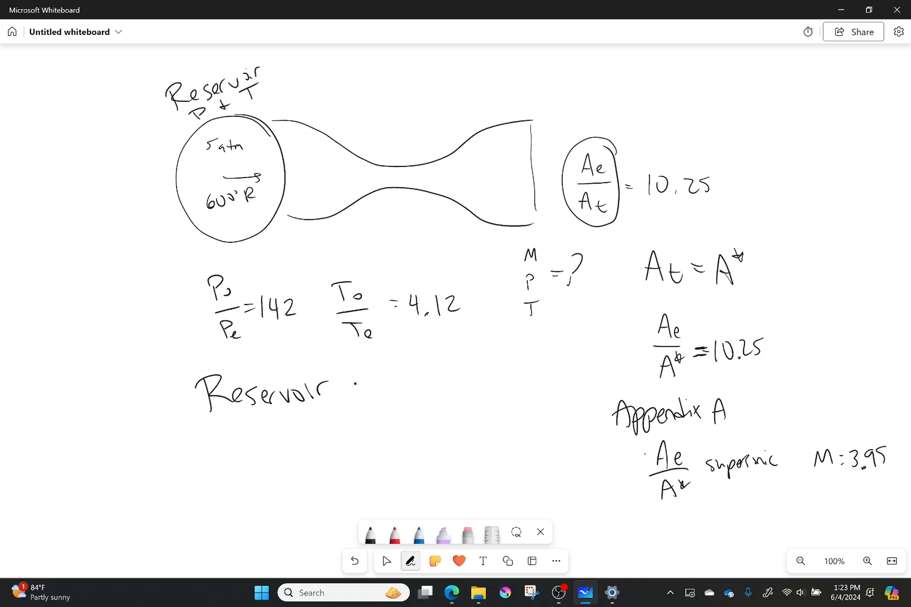
left_click_drag(360, 389, 448, 392)
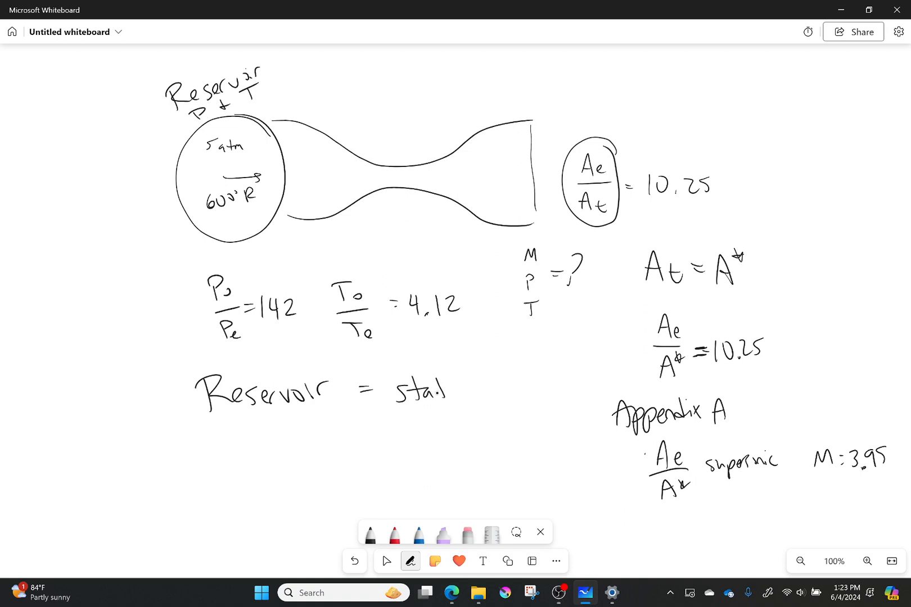
left_click_drag(430, 389, 511, 395)
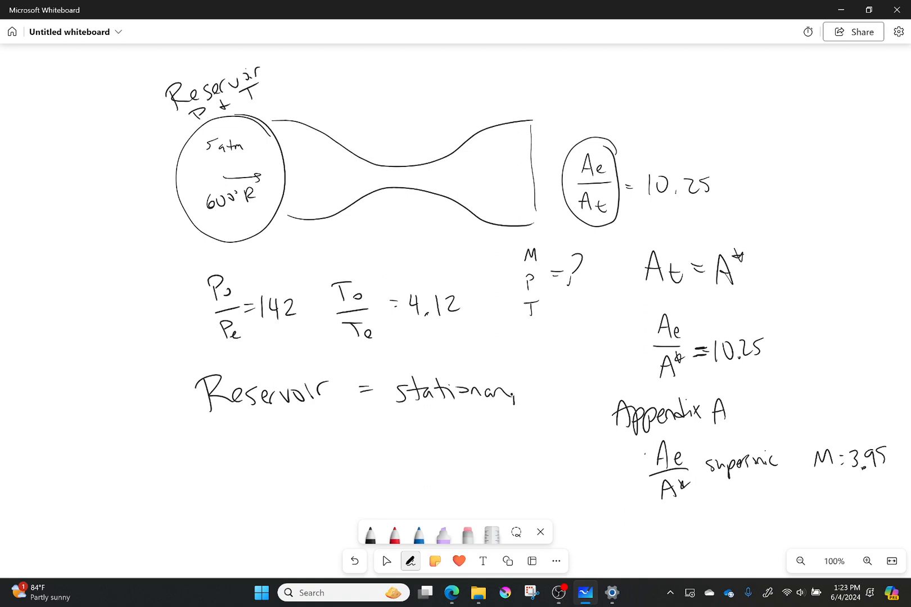
left_click_drag(364, 430, 410, 433)
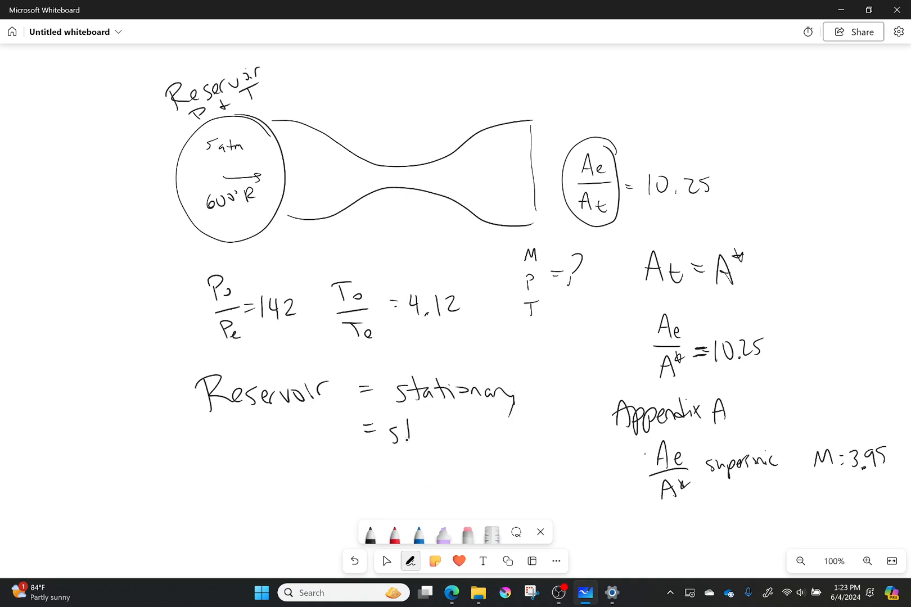
left_click_drag(366, 434, 471, 433)
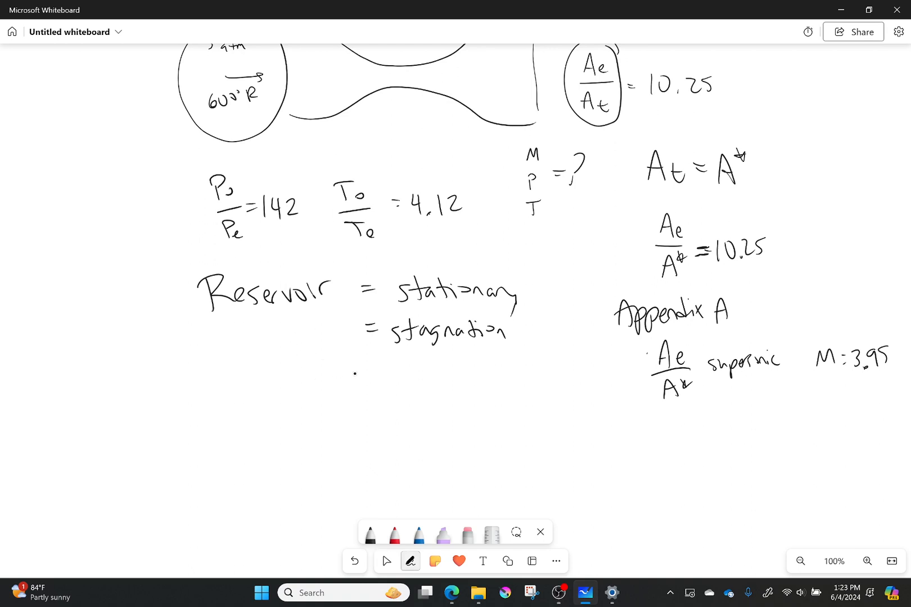
- Handwrite P0 = 5 atm, T0 = 600°R and Isentropic P0=const, T0=const
left_click_drag(285, 383, 286, 407)
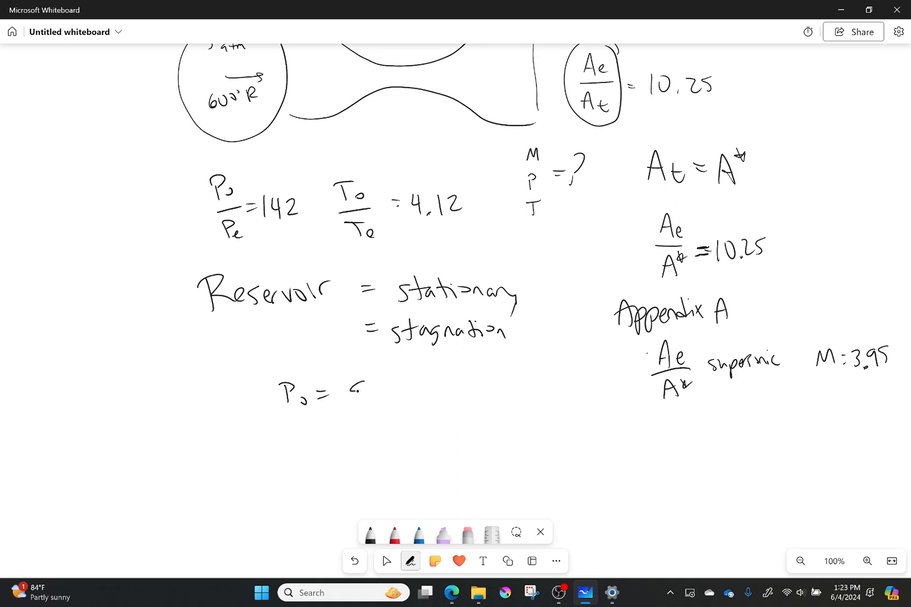
left_click_drag(349, 395, 418, 395)
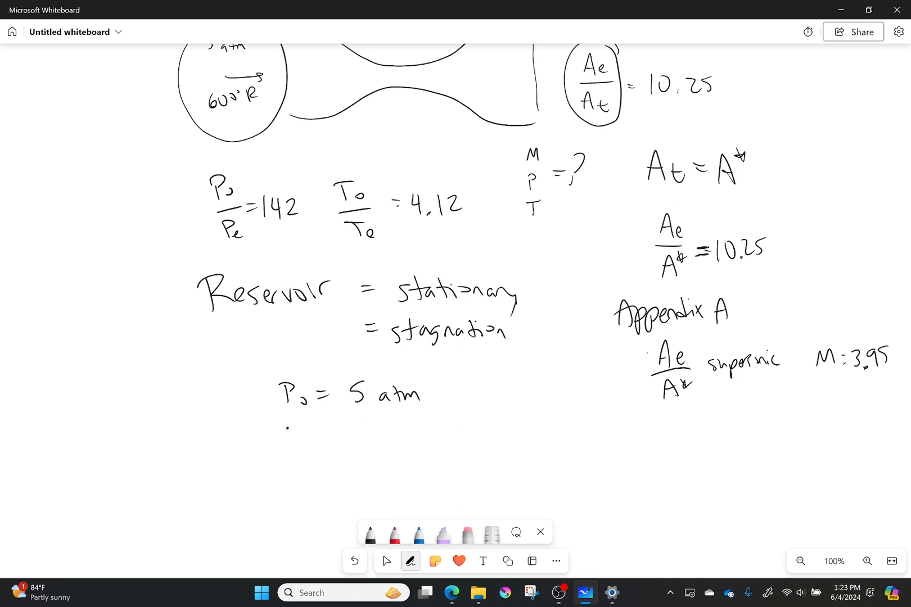
left_click_drag(284, 437, 354, 439)
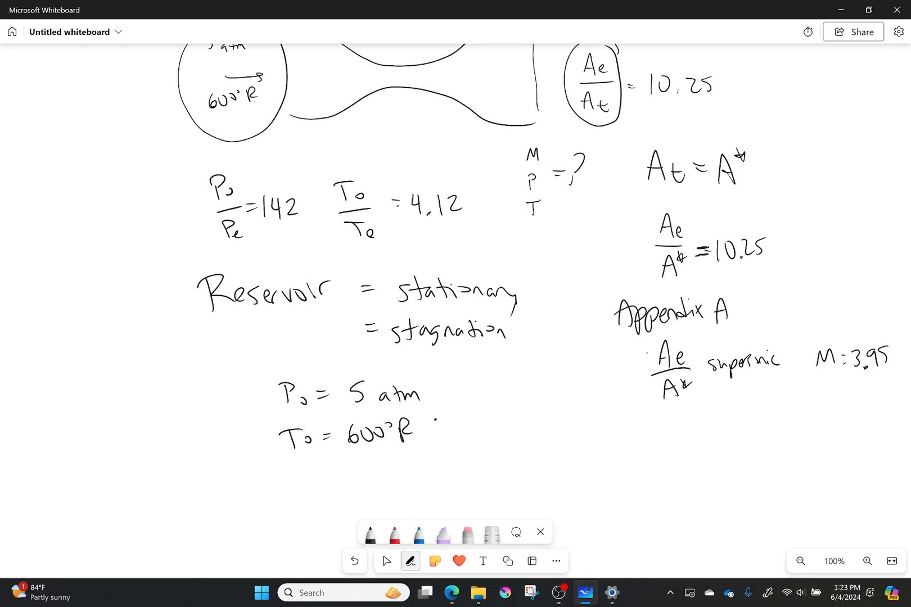
left_click_drag(463, 430, 514, 409)
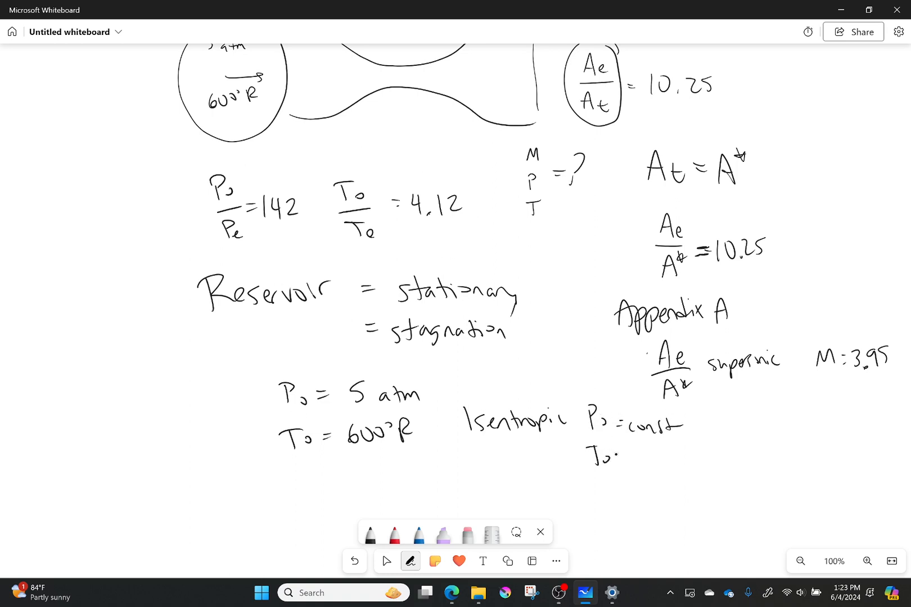
type("=const")
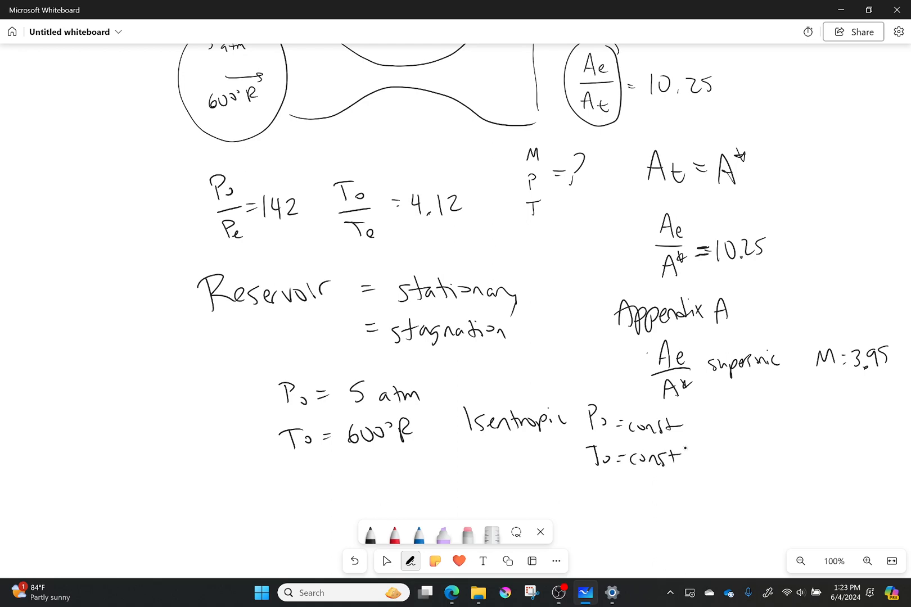
scroll("down", 3)
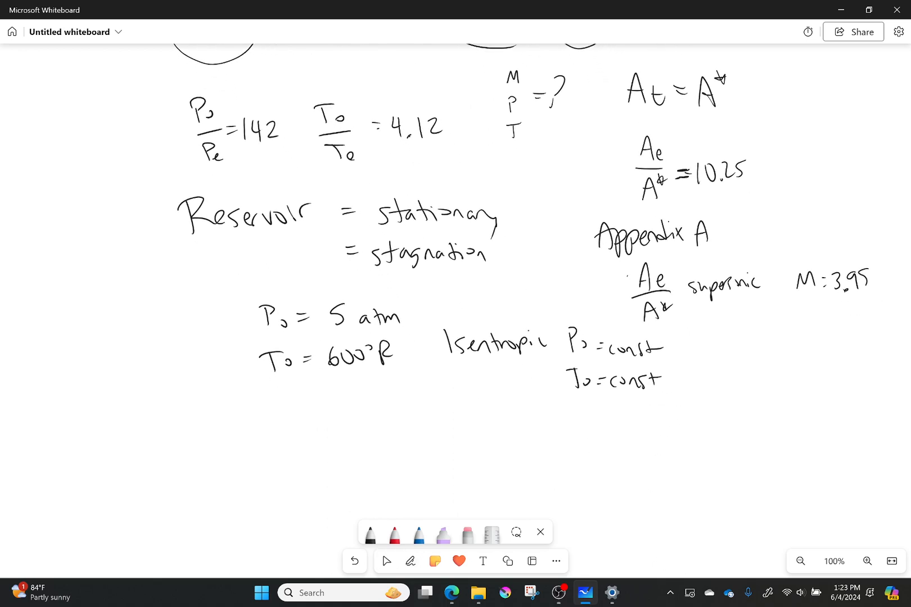
- Handwrite Pe = 1/142·(5) = .035 atm and Te = 1/4.12·(600°R)
left_click(385, 561)
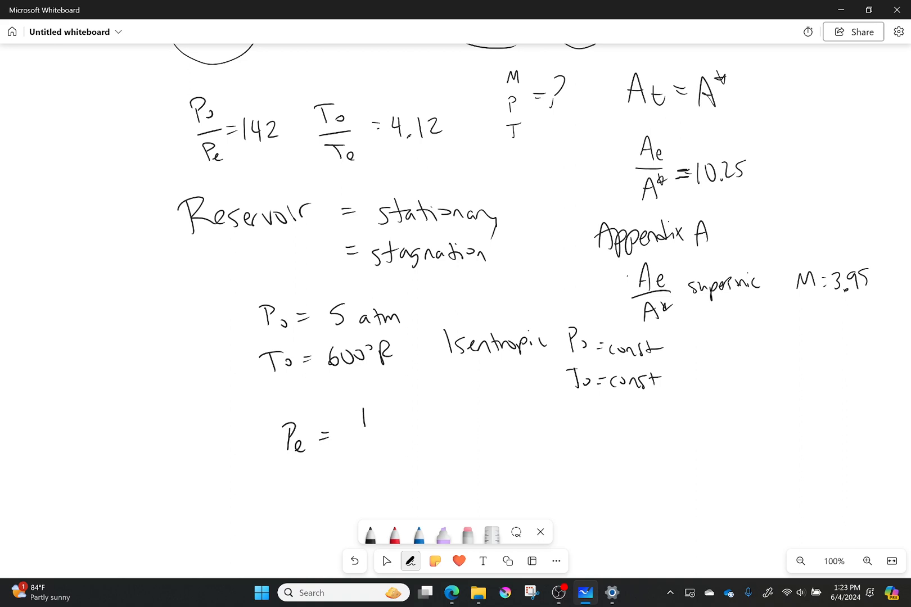
left_click_drag(360, 413, 378, 459)
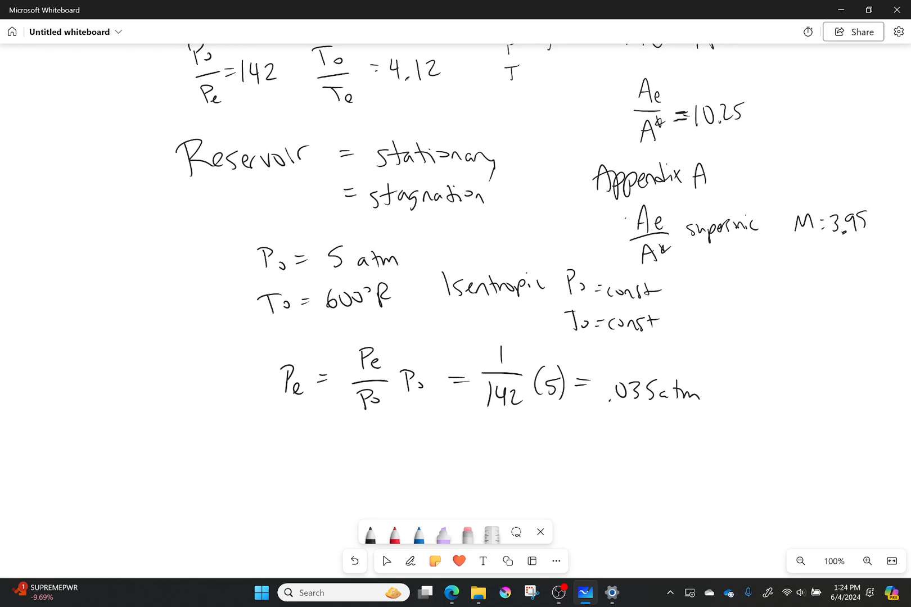
left_click(410, 561)
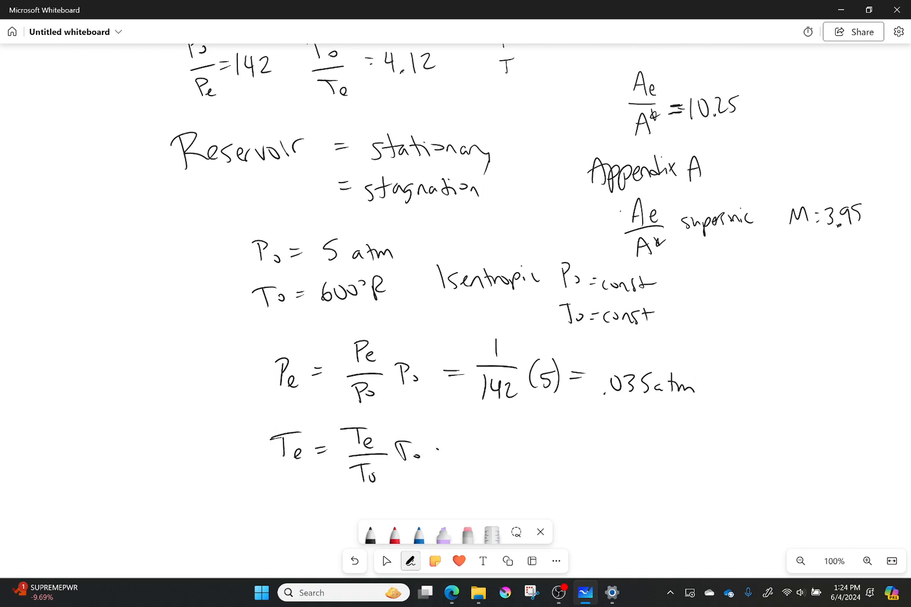
left_click_drag(442, 450, 482, 459)
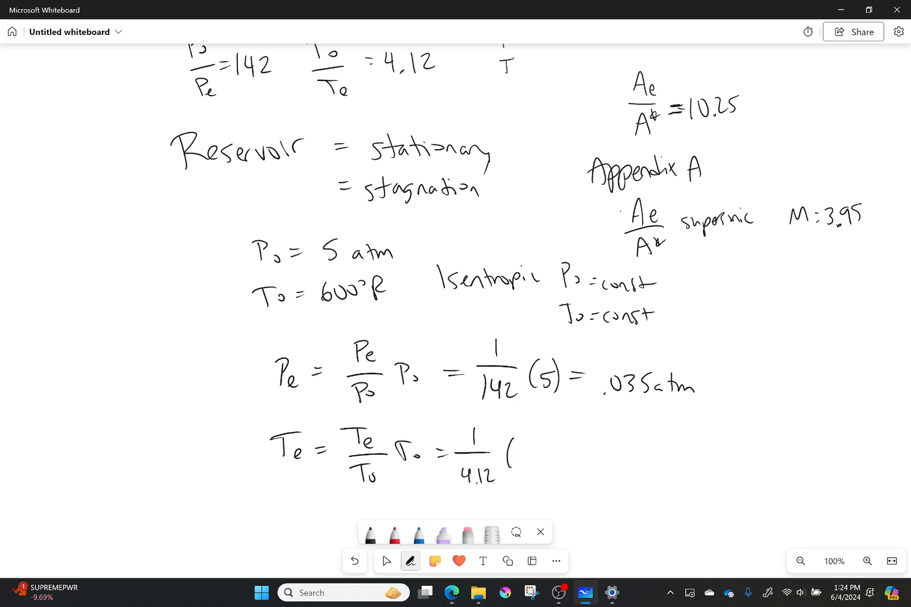
left_click_drag(511, 459, 573, 442)
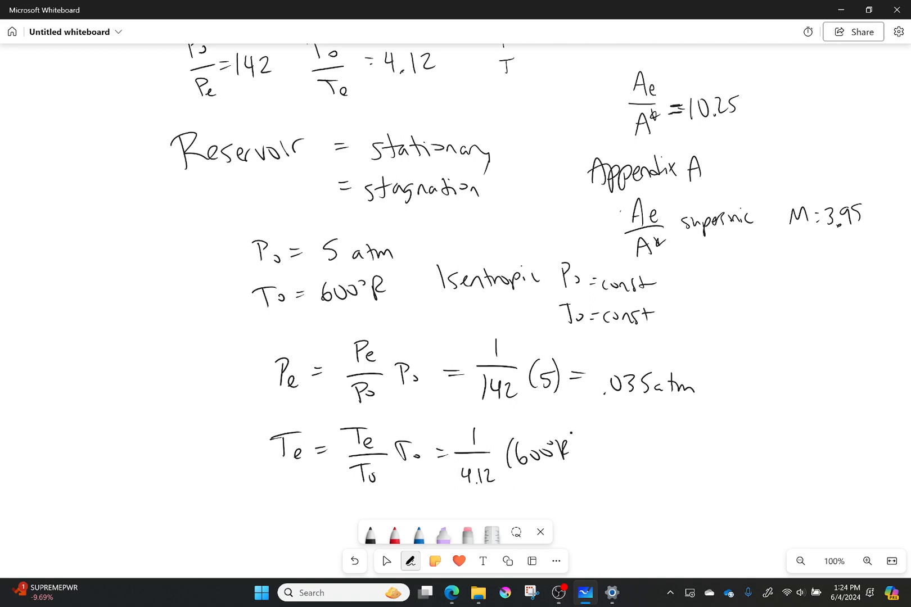
- Write 145.6°R and box M:3.95, .035 atm and 145.6°R as the answers
left_click(385, 560)
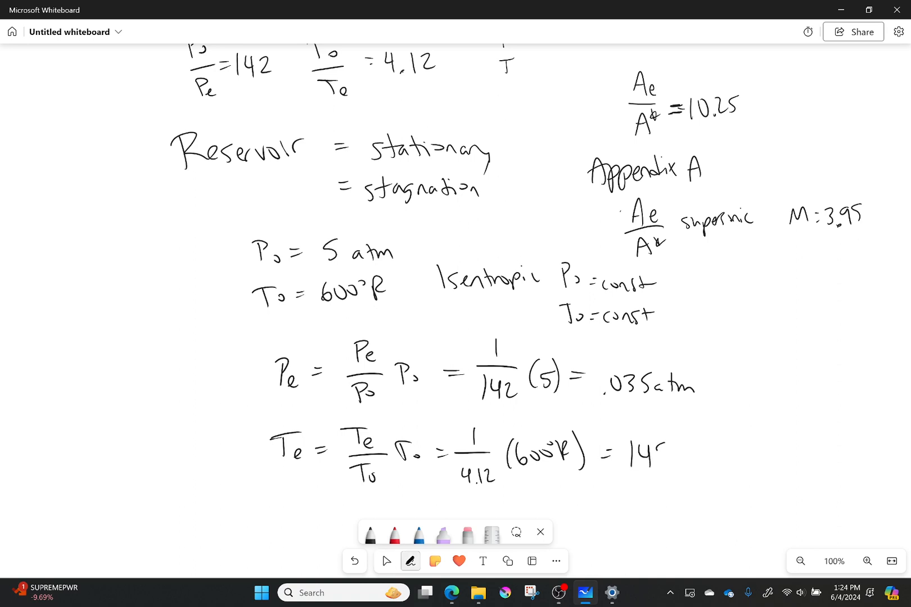
type("145.6°R")
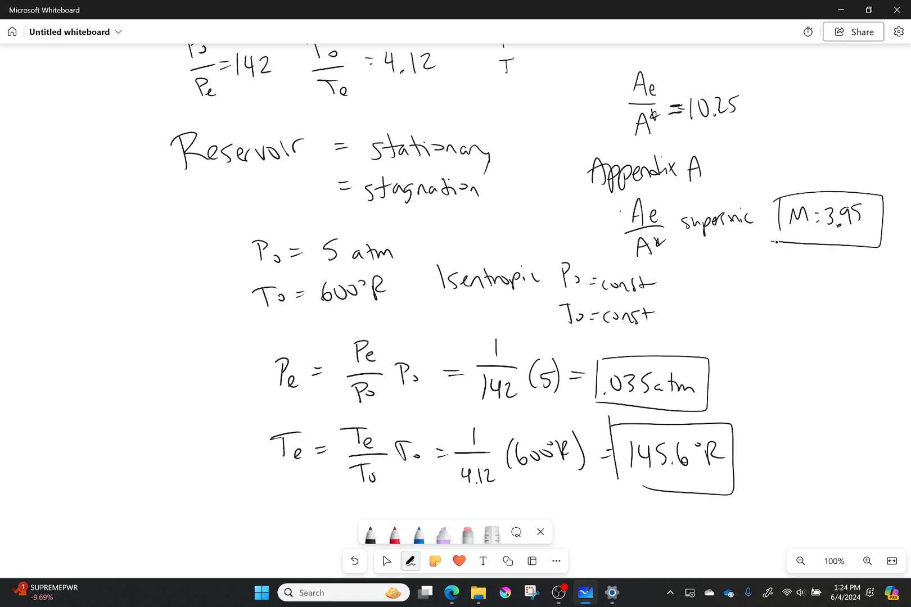
left_click(386, 562)
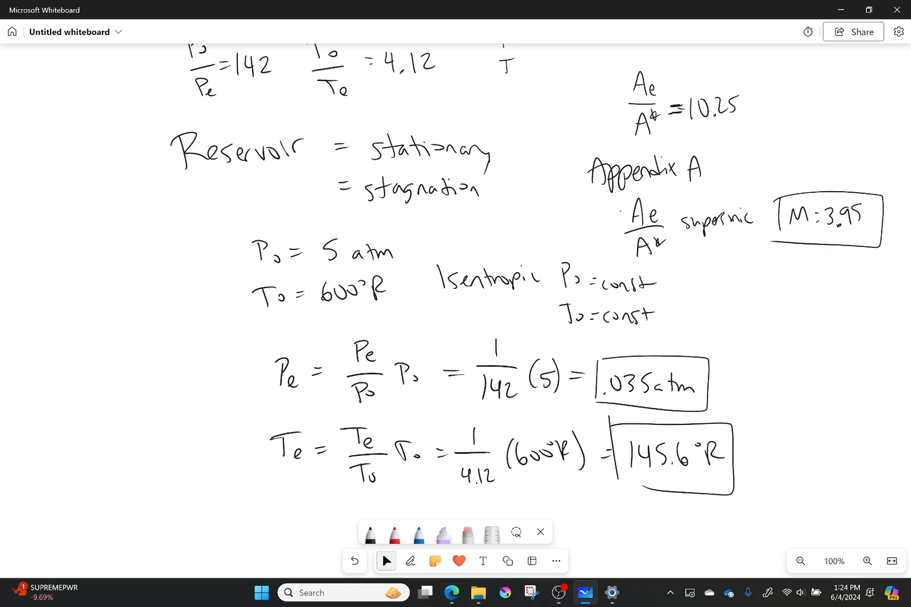